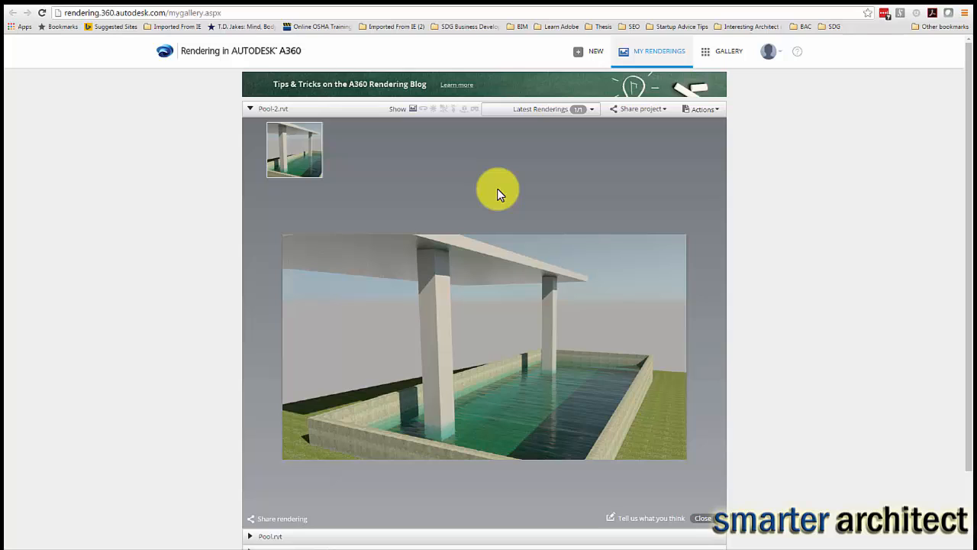
mouse_move(563, 349)
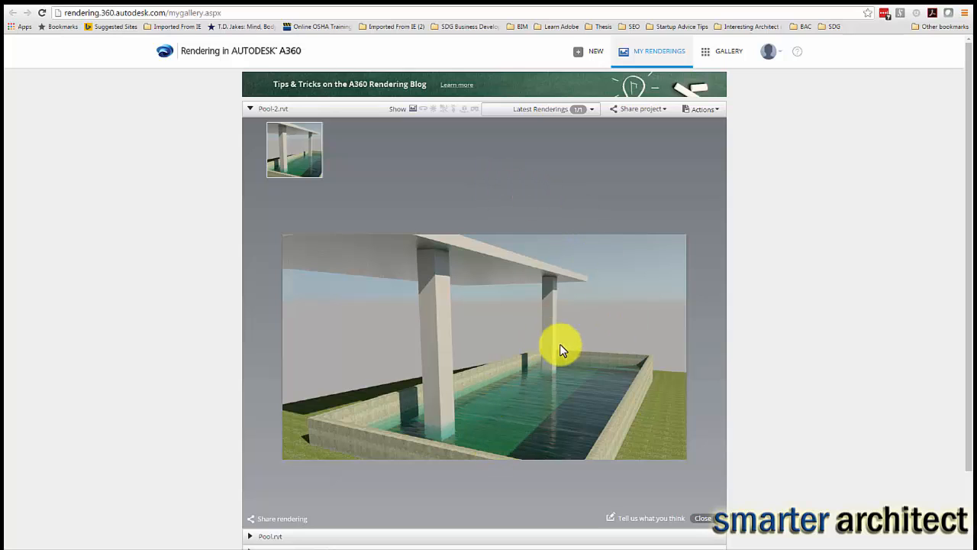
mouse_move(458, 435)
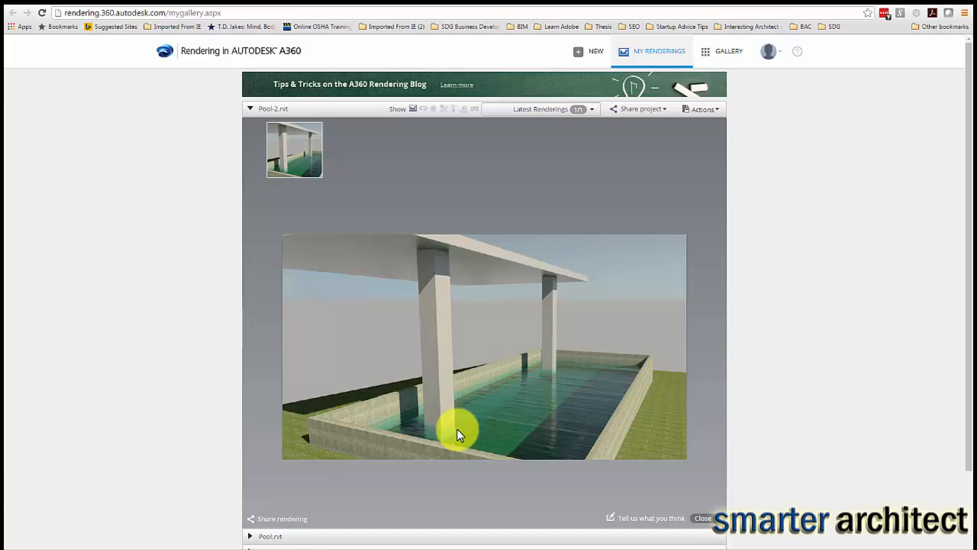
mouse_move(537, 359)
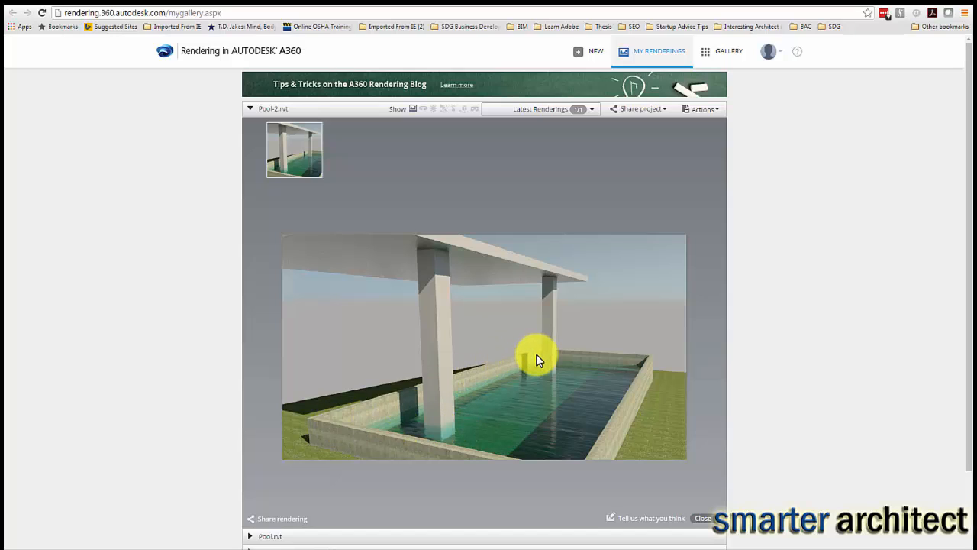
mouse_move(641, 374)
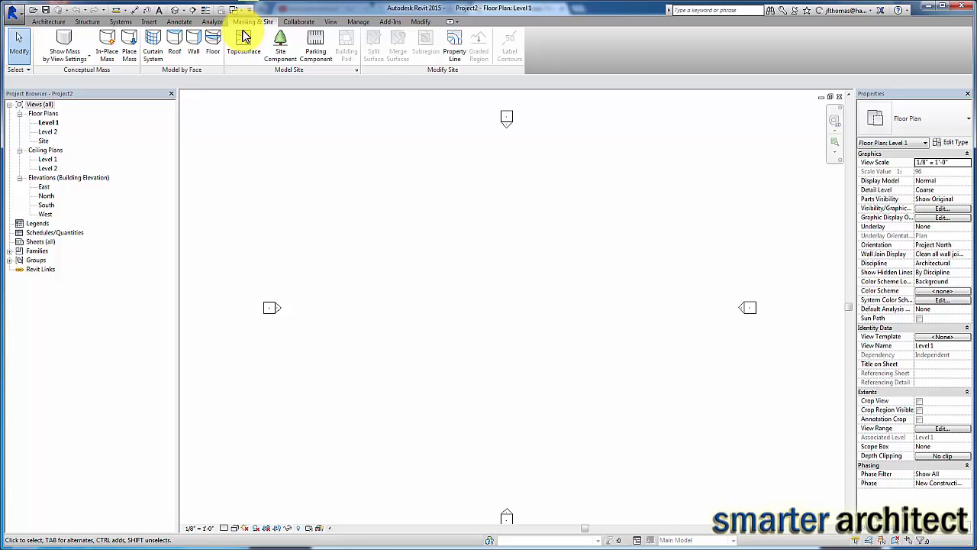
mouse_move(243, 43)
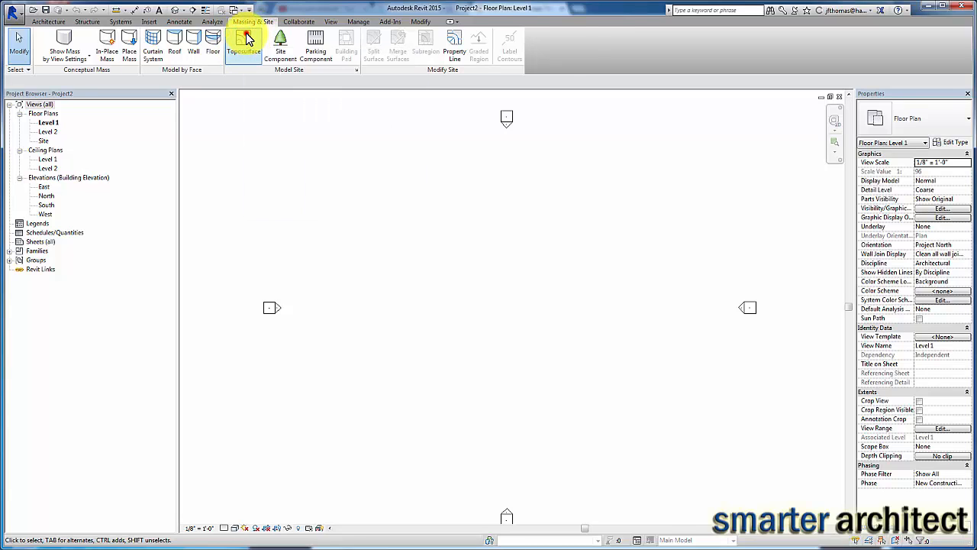
Start a Toposurface and place its corner elevation points across the Site plan.
left_click(244, 42)
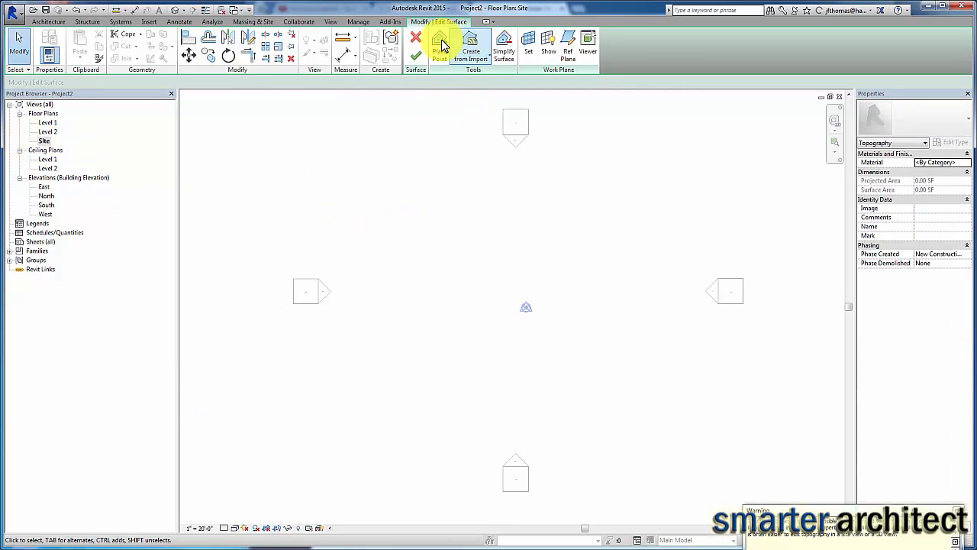
left_click(440, 46)
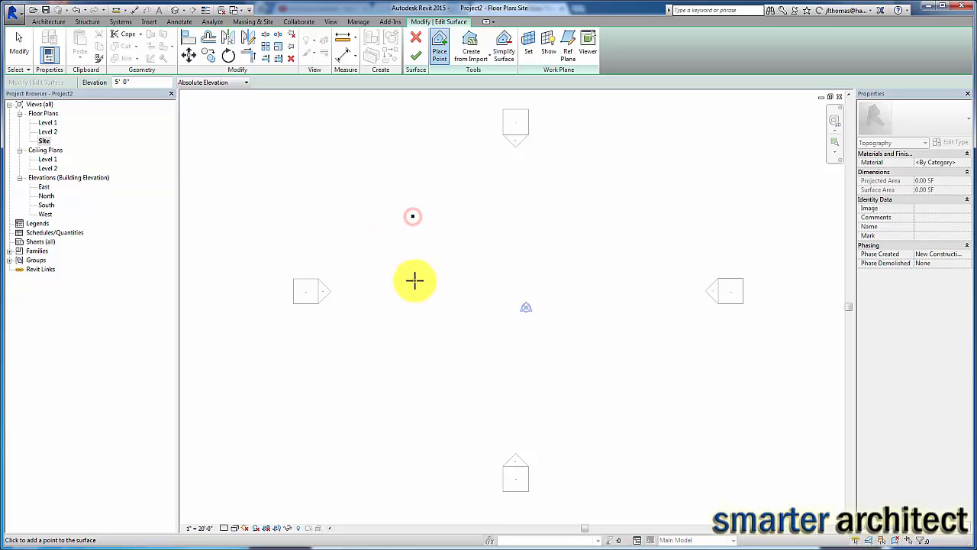
left_click(412, 281)
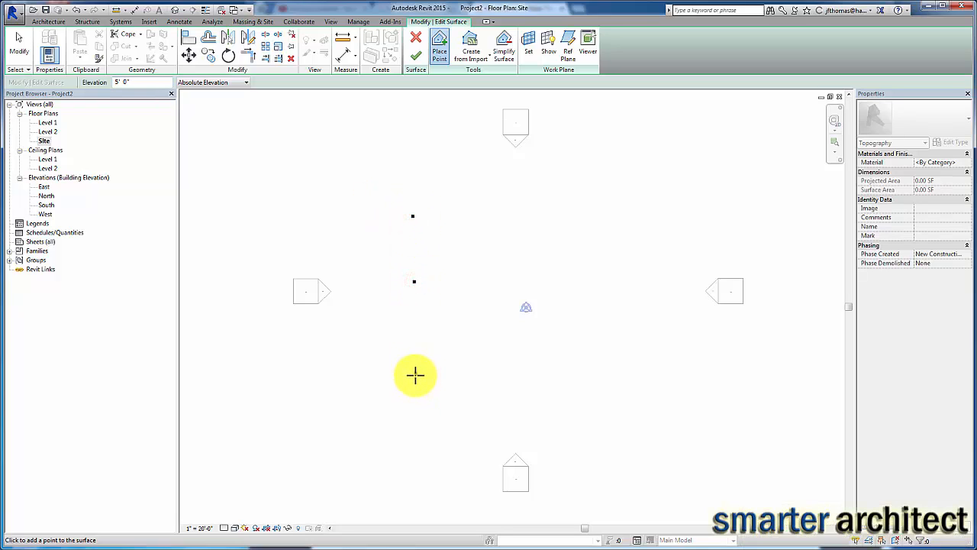
left_click(415, 375)
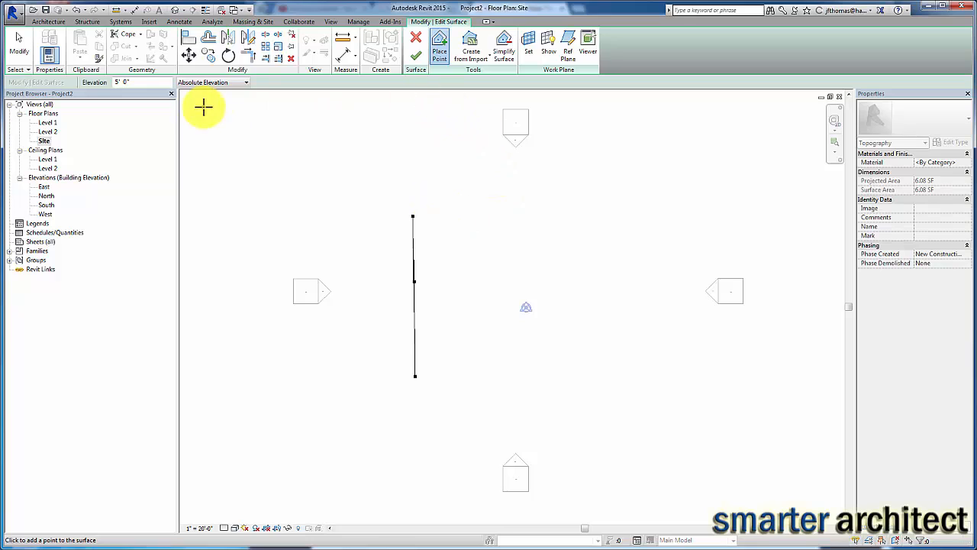
left_click(140, 83)
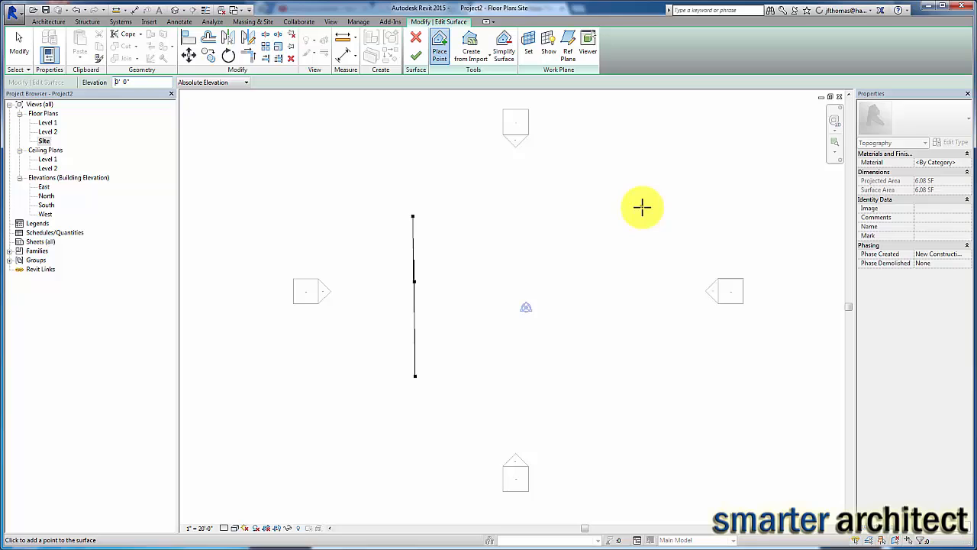
left_click(629, 213)
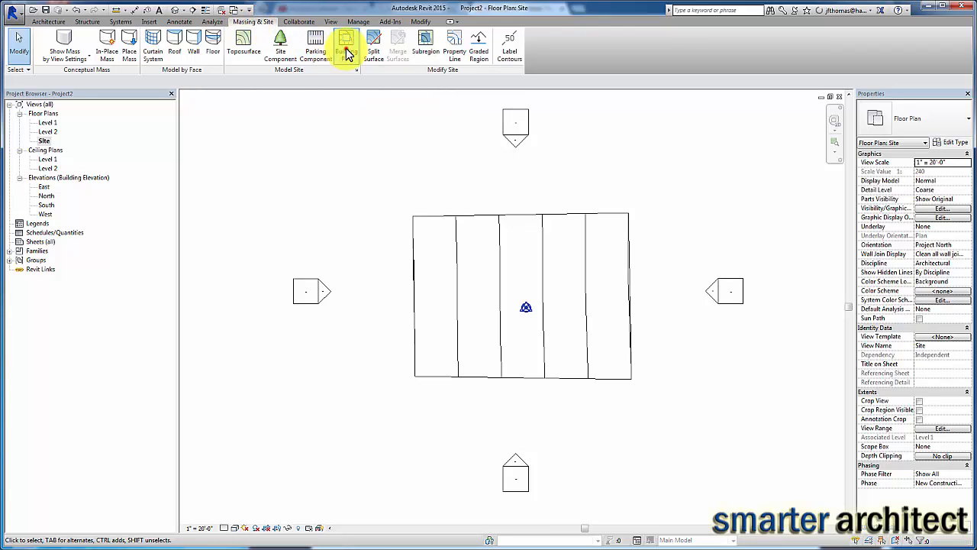
Sketch a rectangular Building Pad boundary in the middle of the toposurface.
left_click(348, 42)
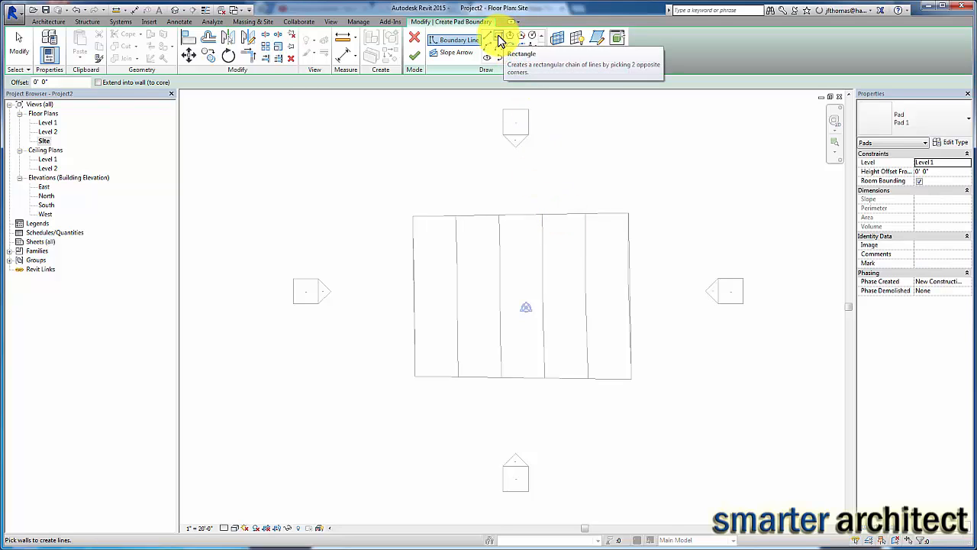
left_click(501, 39)
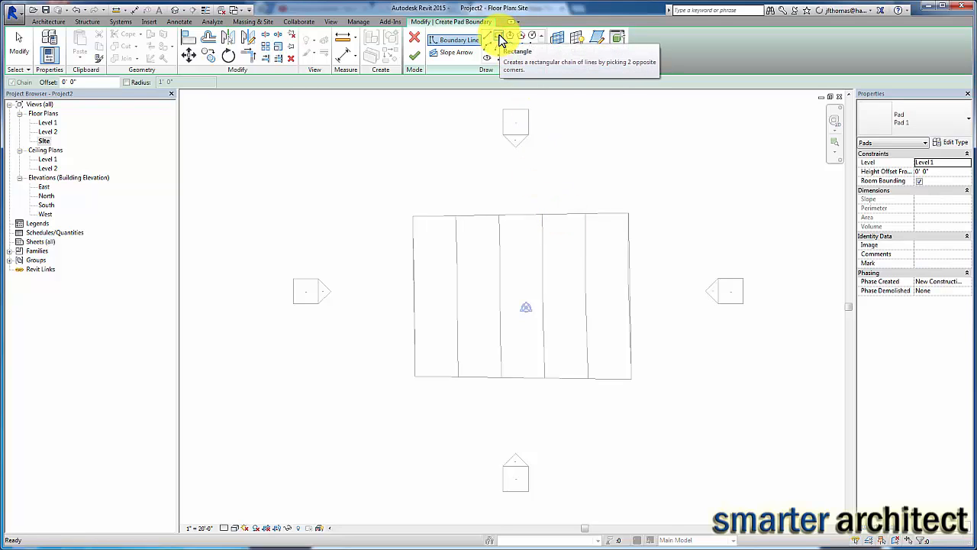
left_click(501, 40)
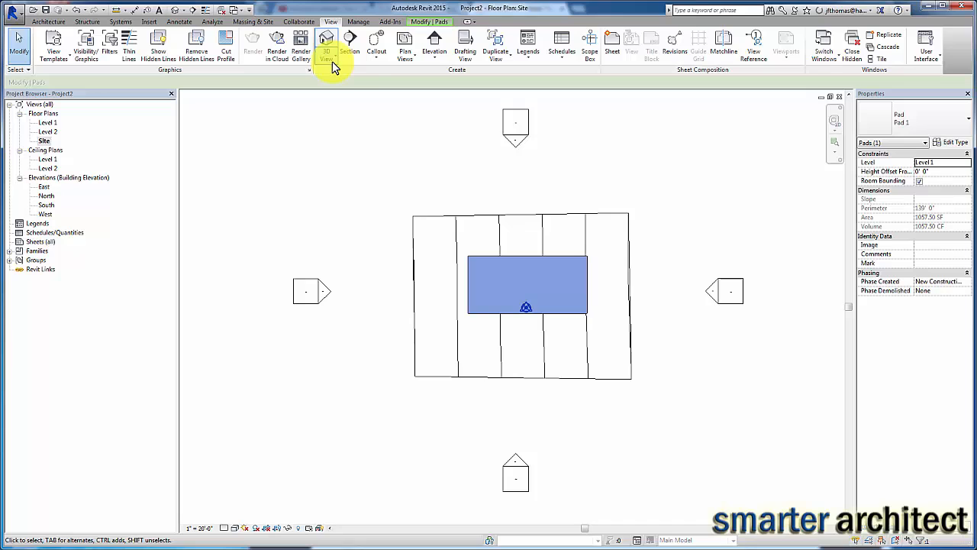
Switch to the default 3D view with Shaded visual style and select the sunken pad.
left_click(327, 46)
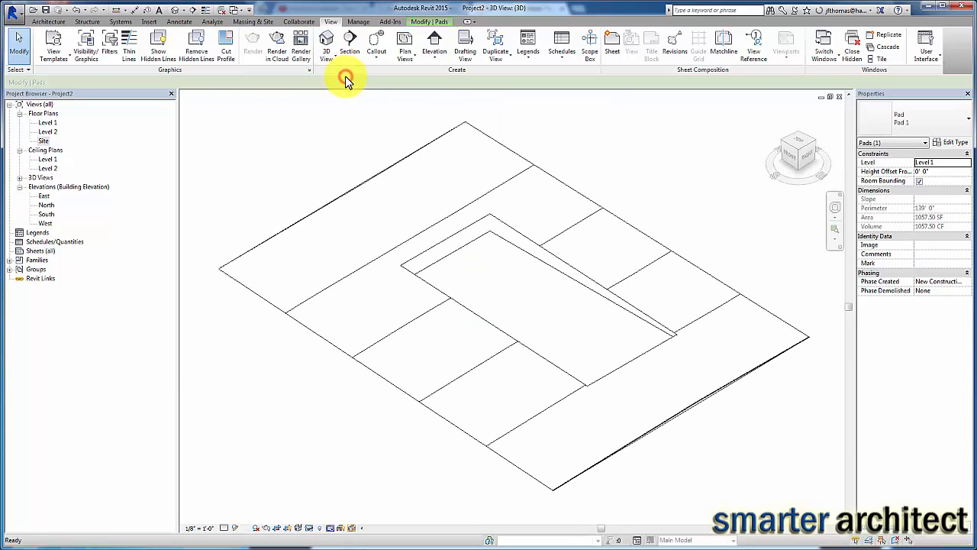
left_click(504, 221)
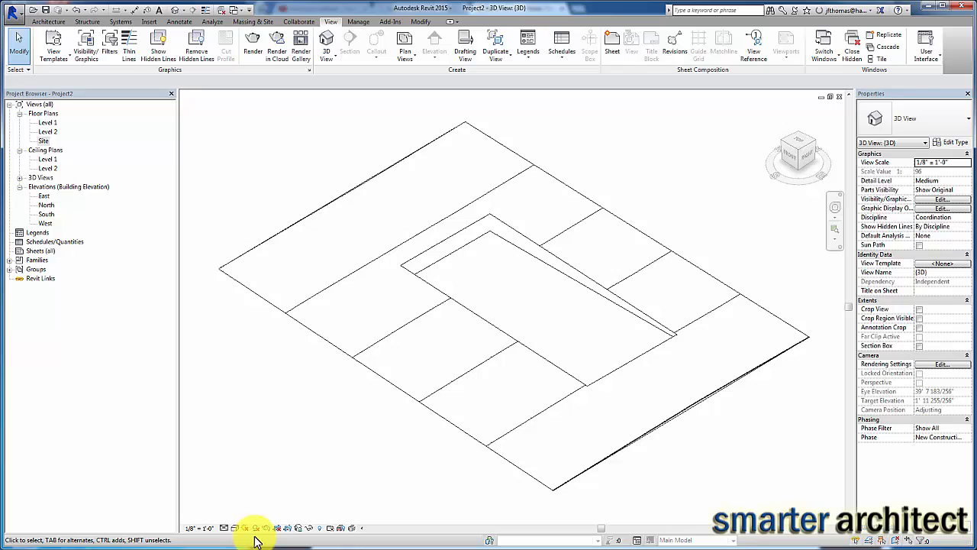
left_click(237, 529)
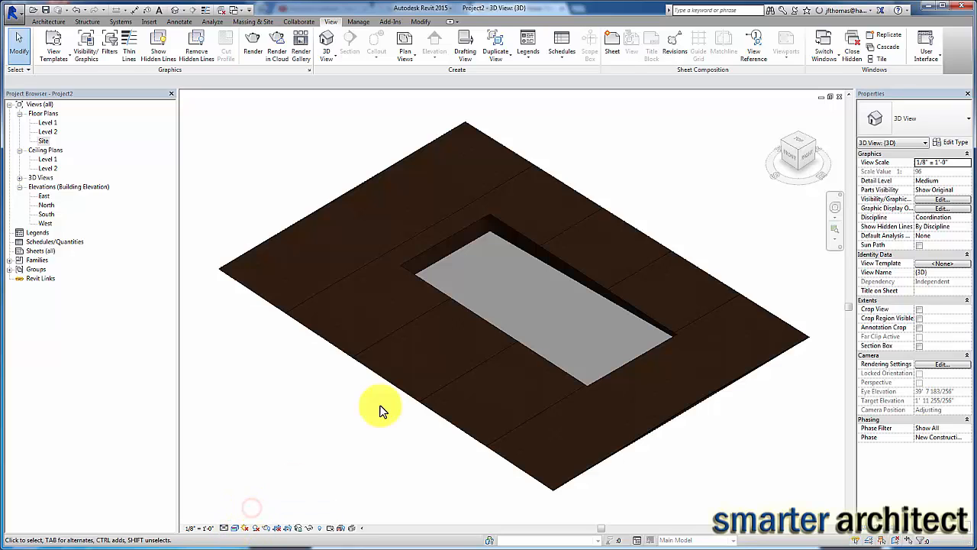
mouse_move(639, 161)
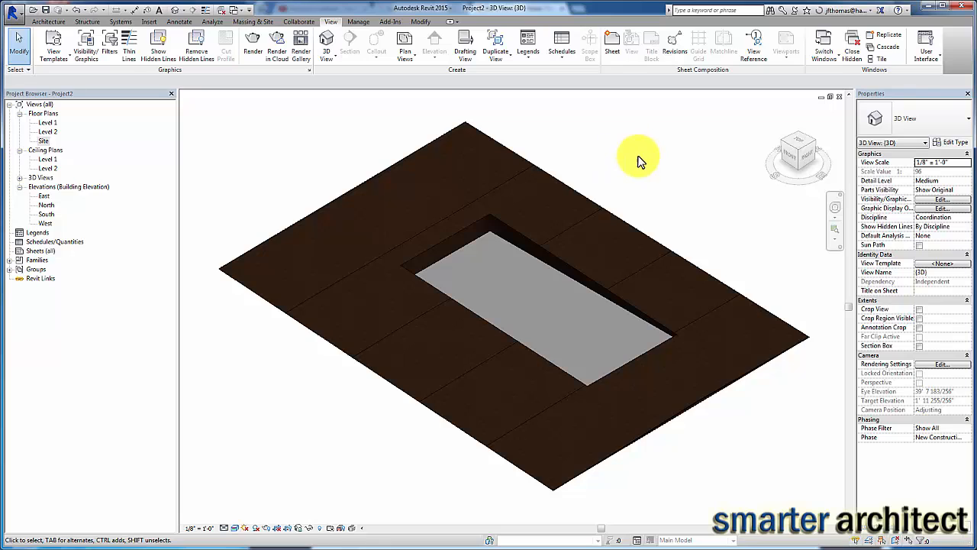
left_click(577, 288)
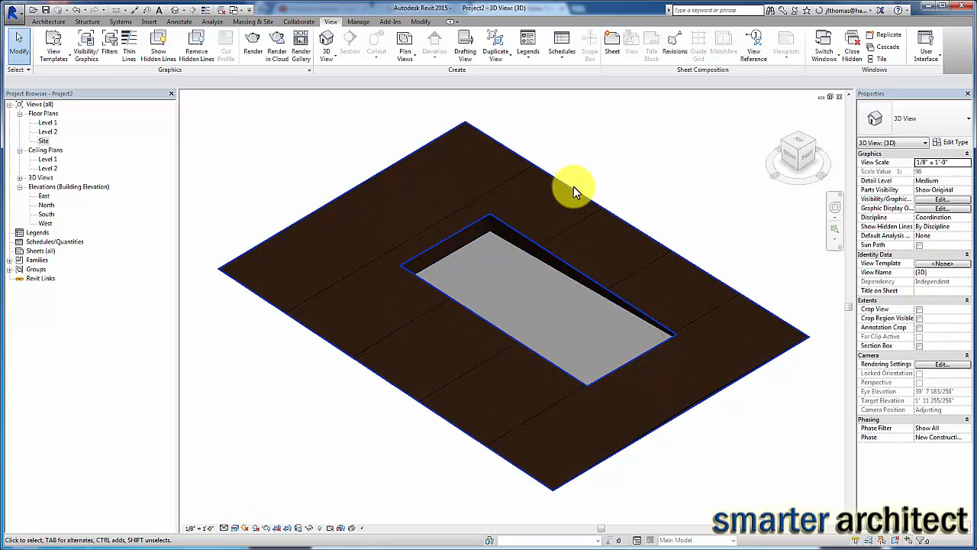
mouse_move(573, 189)
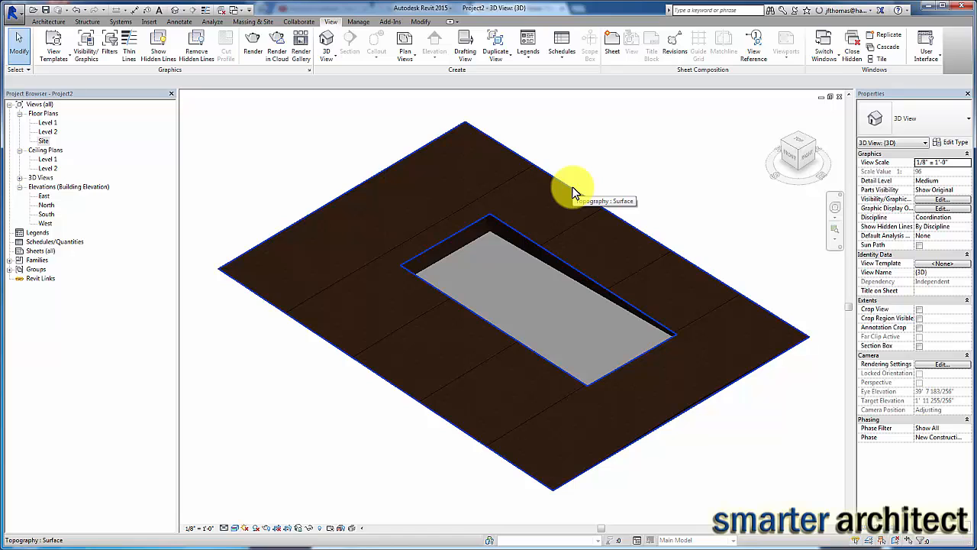
left_click(547, 267)
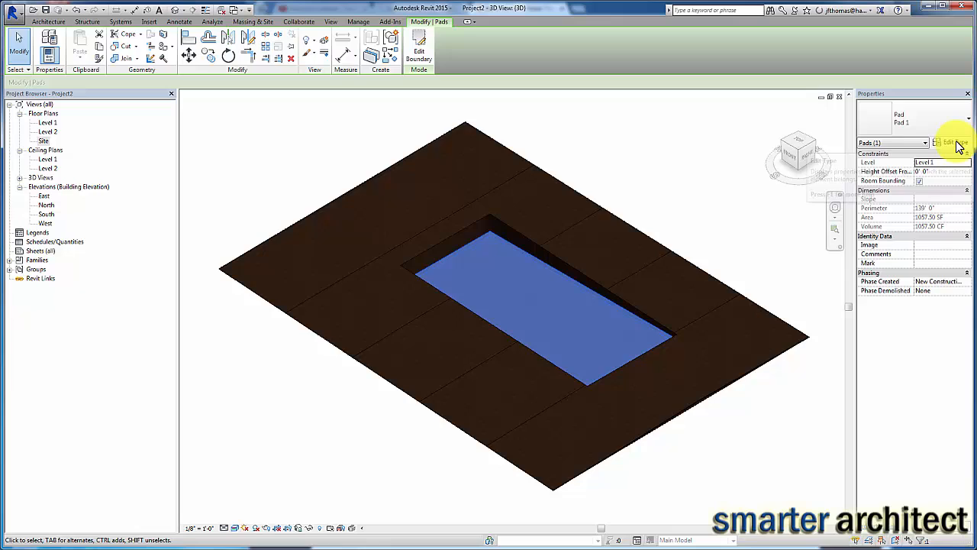
Duplicate the pad type as 'Body of Water' and set its structure layer thickness to 4'.
left_click(953, 142)
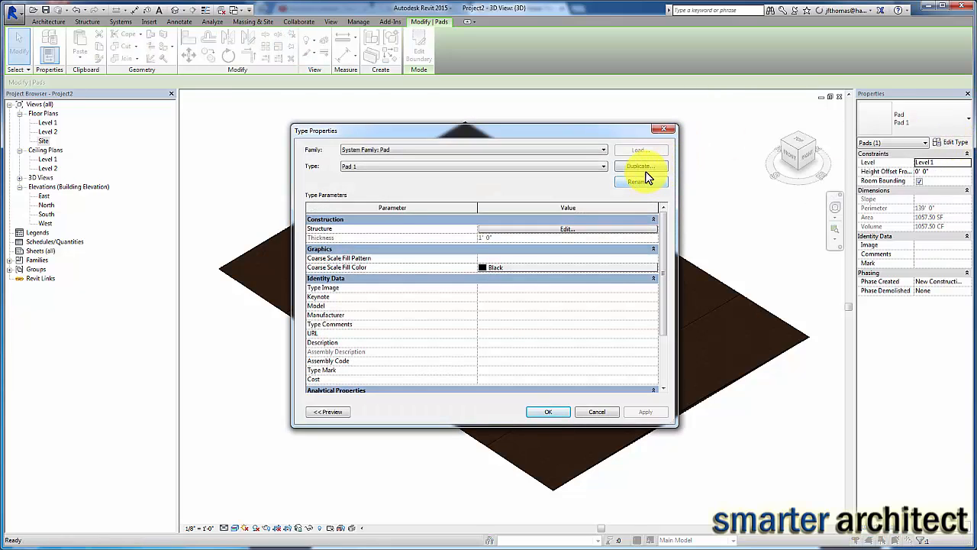
left_click(640, 164)
type("Body of Water")
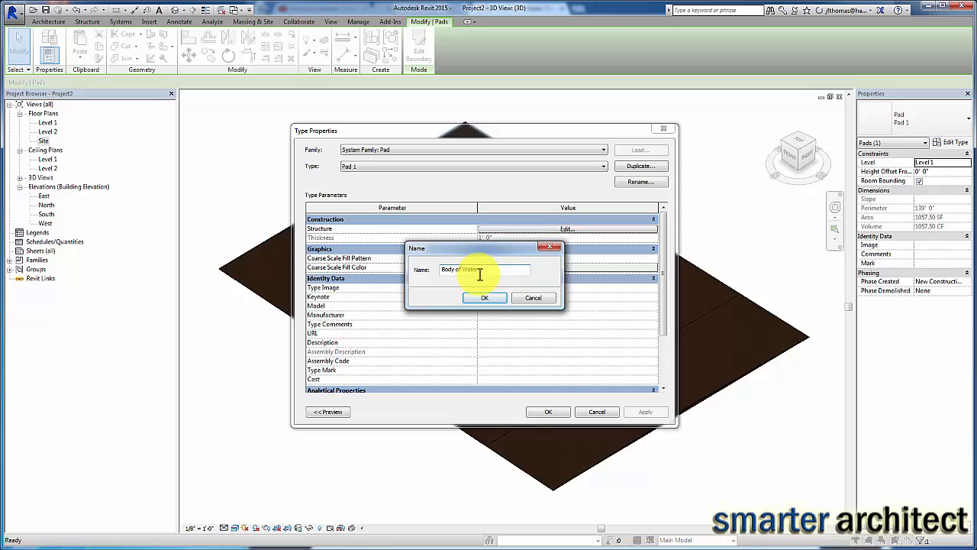
left_click(484, 297)
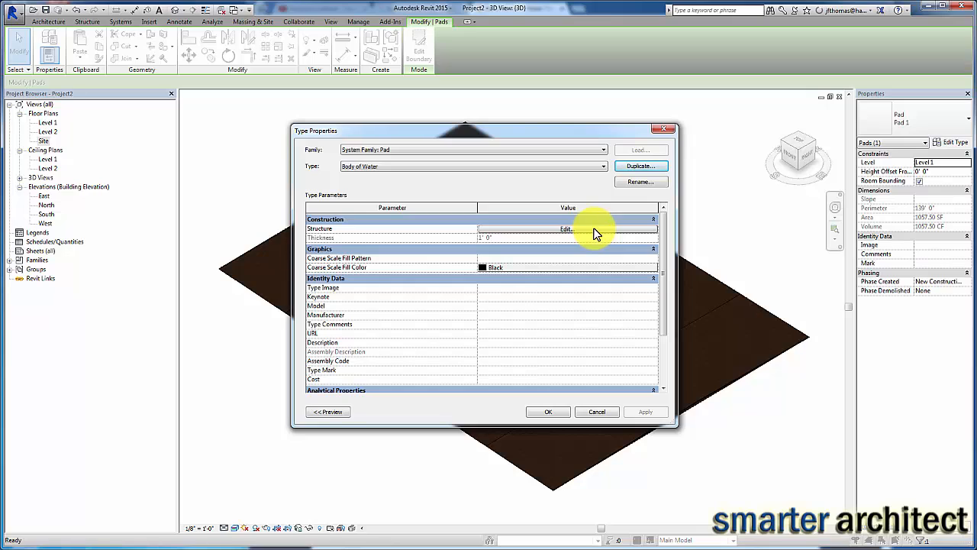
left_click(567, 229)
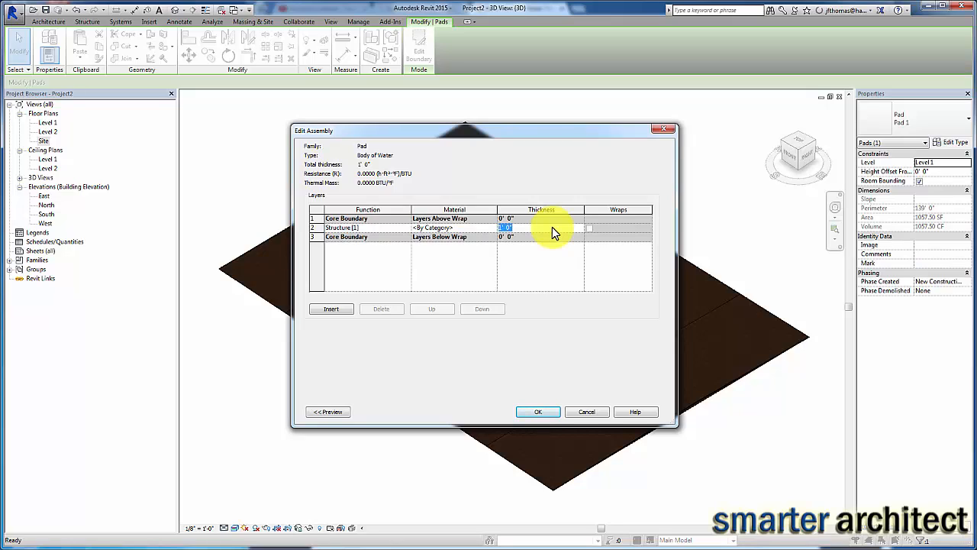
type("4")
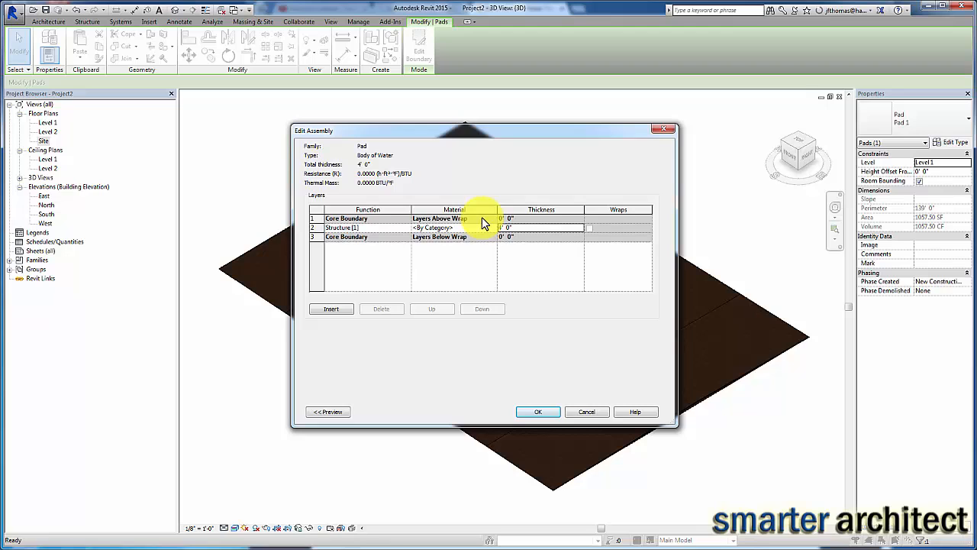
From the layer's Material cell, create a new material and rename it 'Body of Water'.
left_click(488, 228)
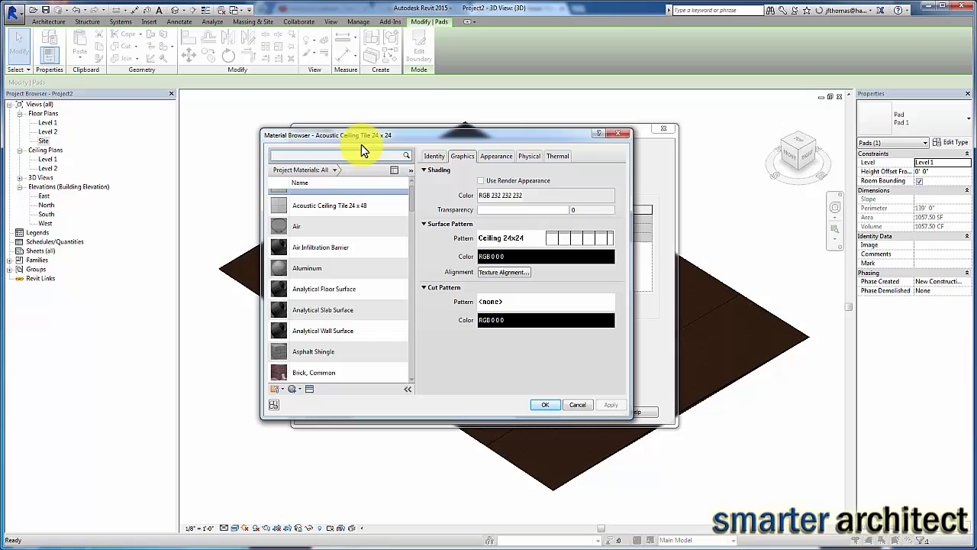
left_click(339, 156)
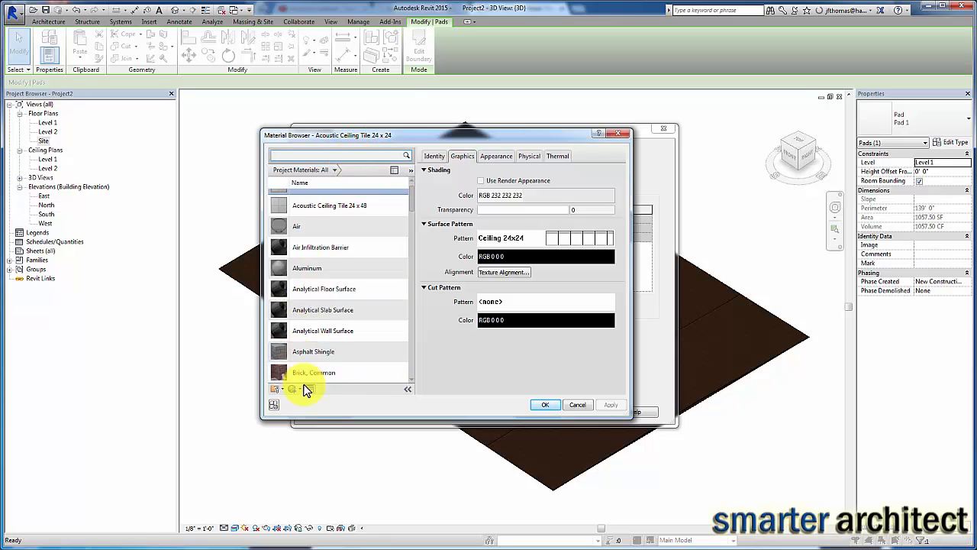
mouse_move(293, 389)
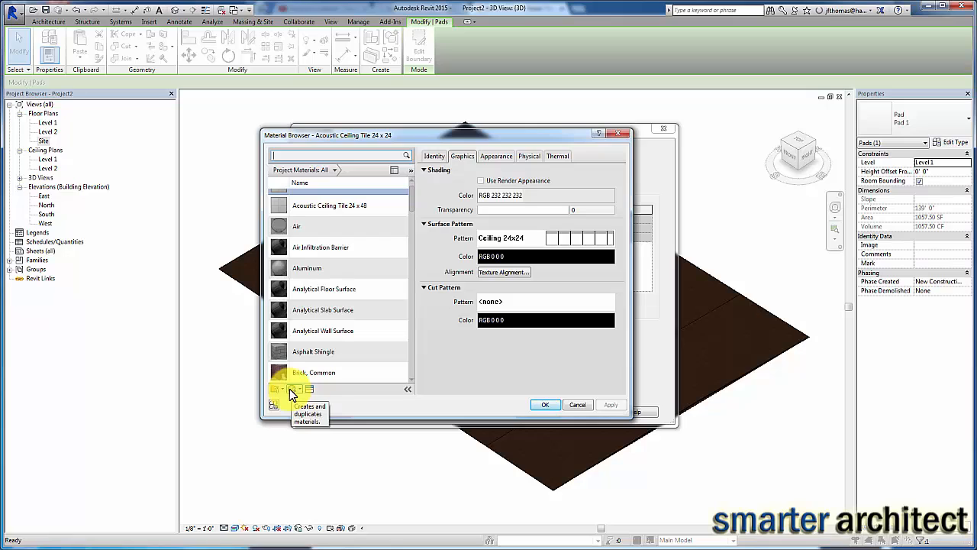
left_click(275, 389)
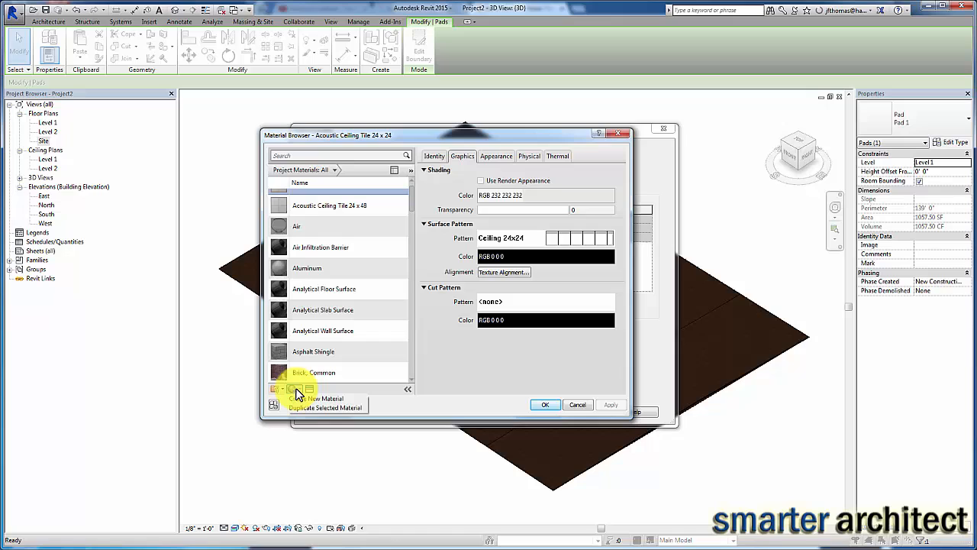
left_click(275, 406)
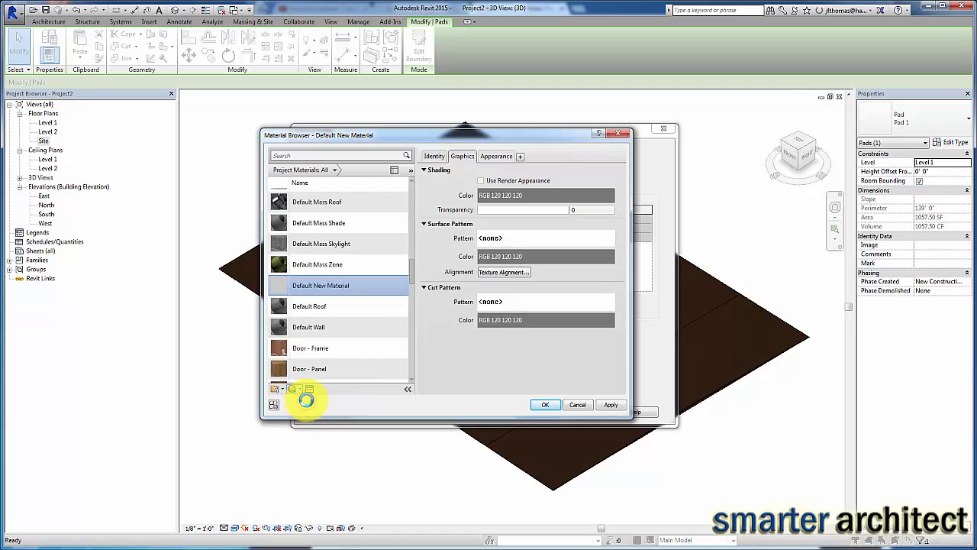
scroll("down", 3)
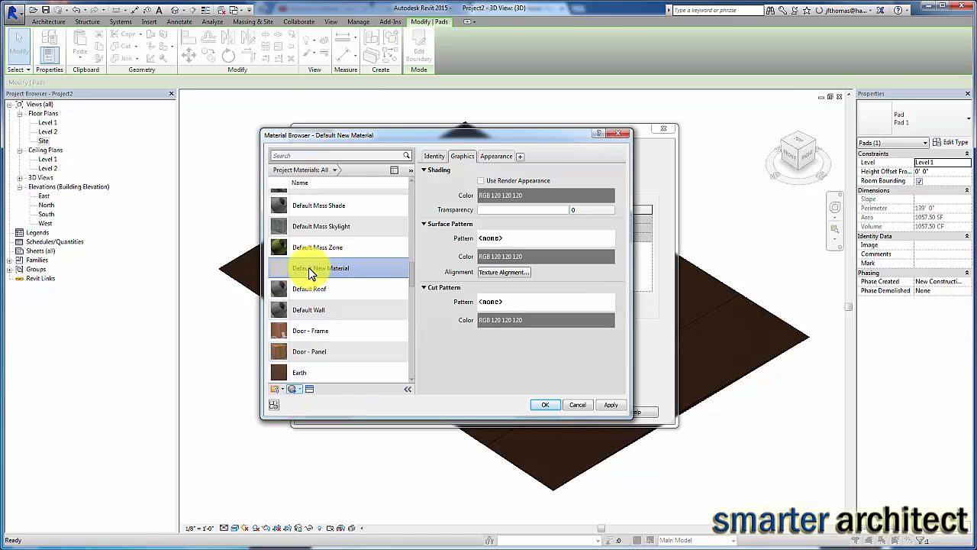
right_click(320, 269)
type("Body of Water")
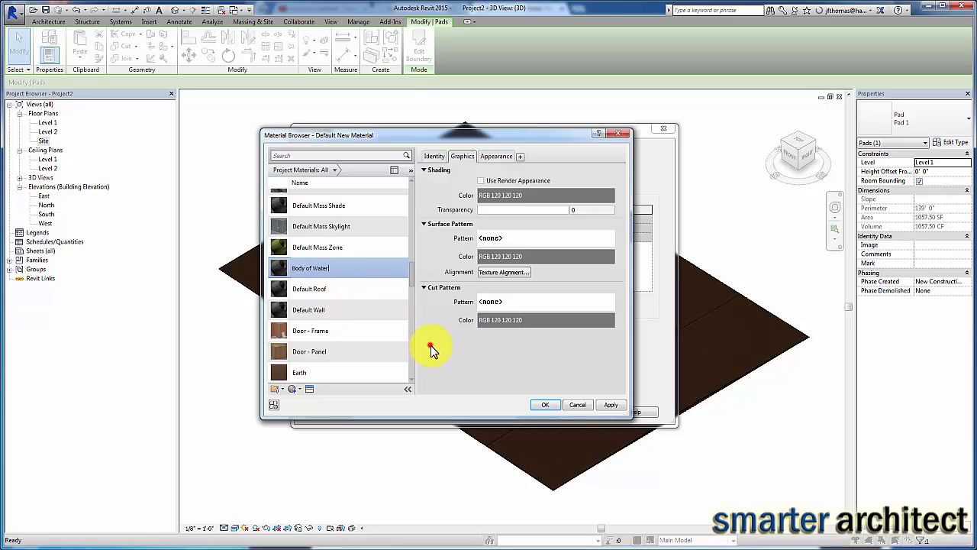
Show the Body of Water material's Appearance settings and search the material list for 'water'.
left_click(306, 261)
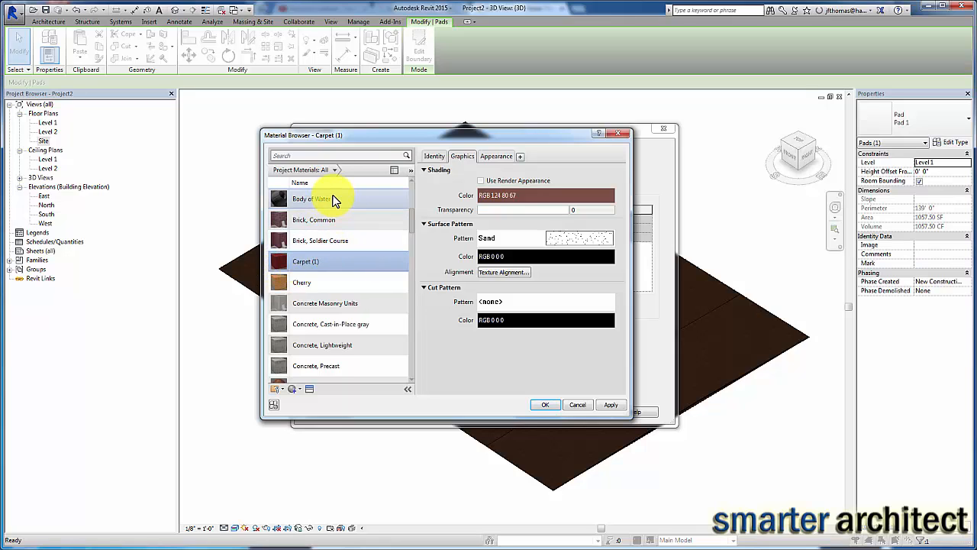
left_click(312, 198)
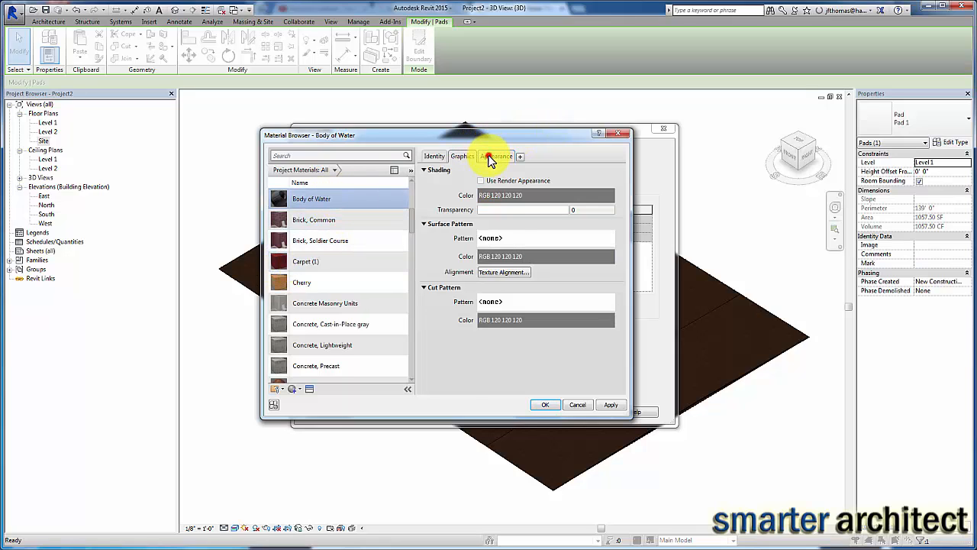
left_click(498, 156)
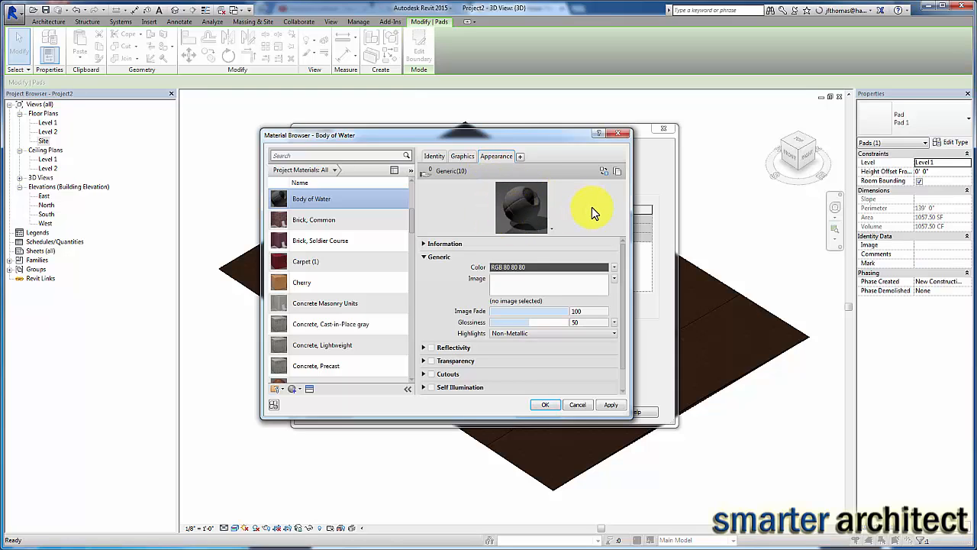
mouse_move(617, 171)
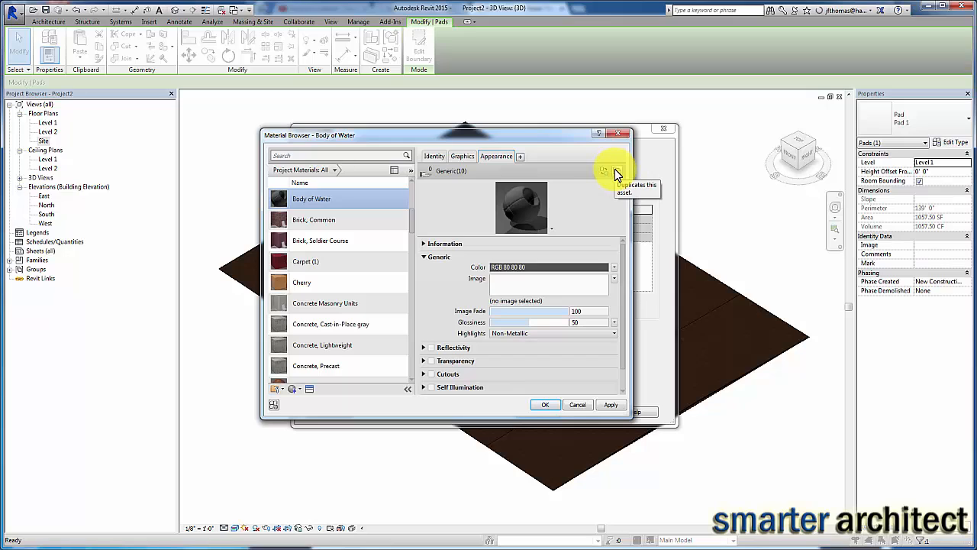
mouse_move(578, 237)
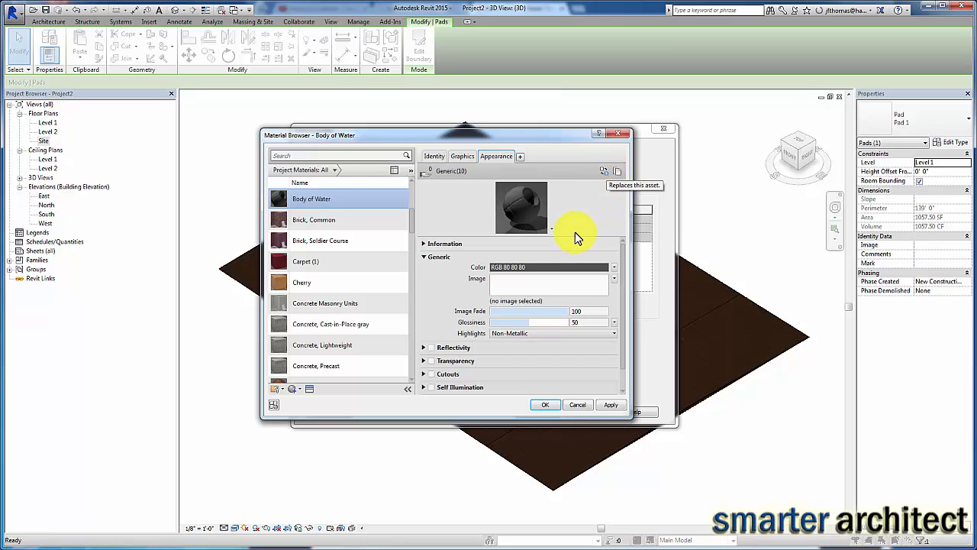
left_click(335, 169)
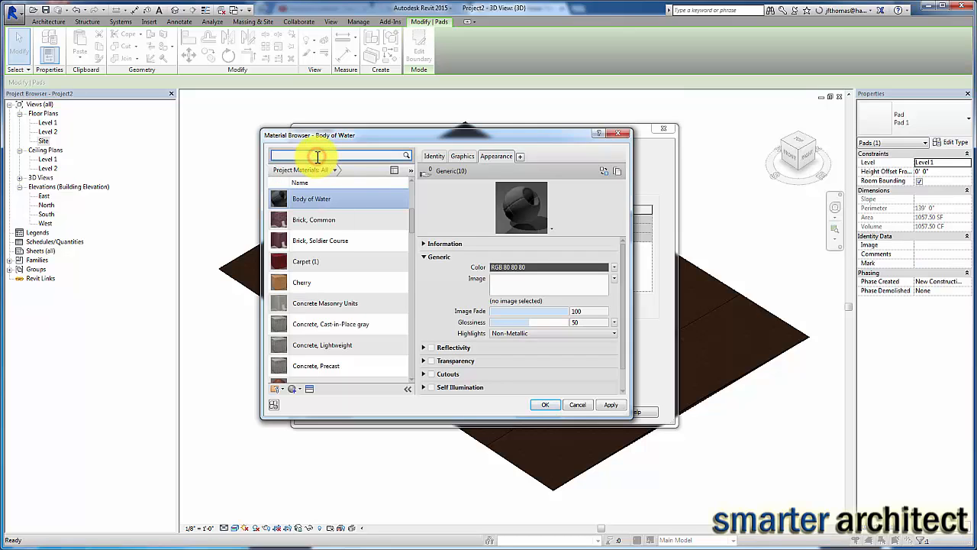
type("water")
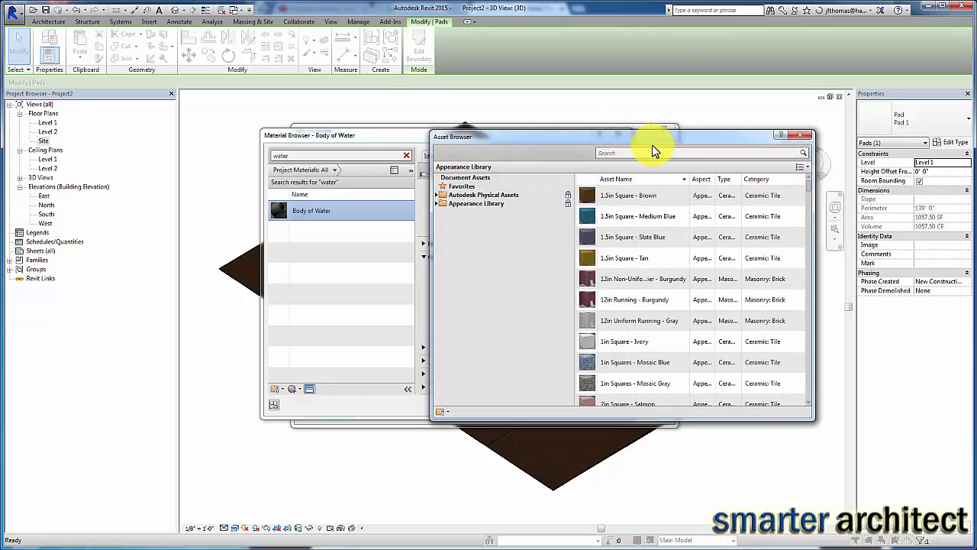
Search the asset library for 'water' to find the Tropical Blue liquid appearance.
type("water")
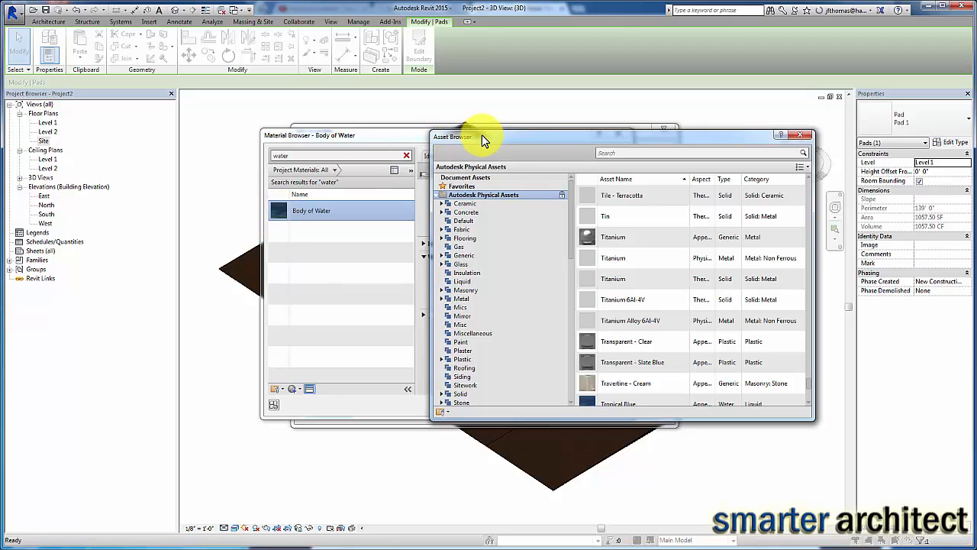
mouse_move(473, 141)
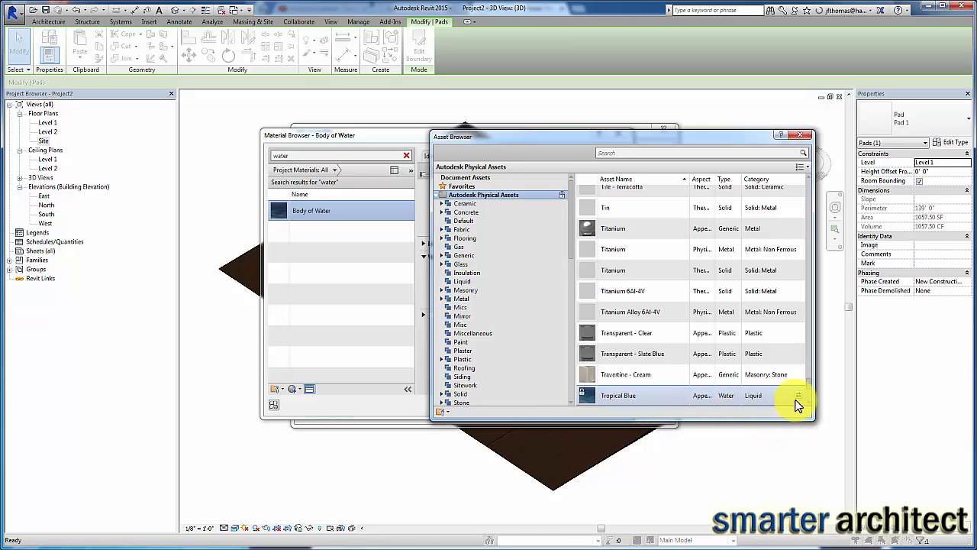
mouse_move(798, 394)
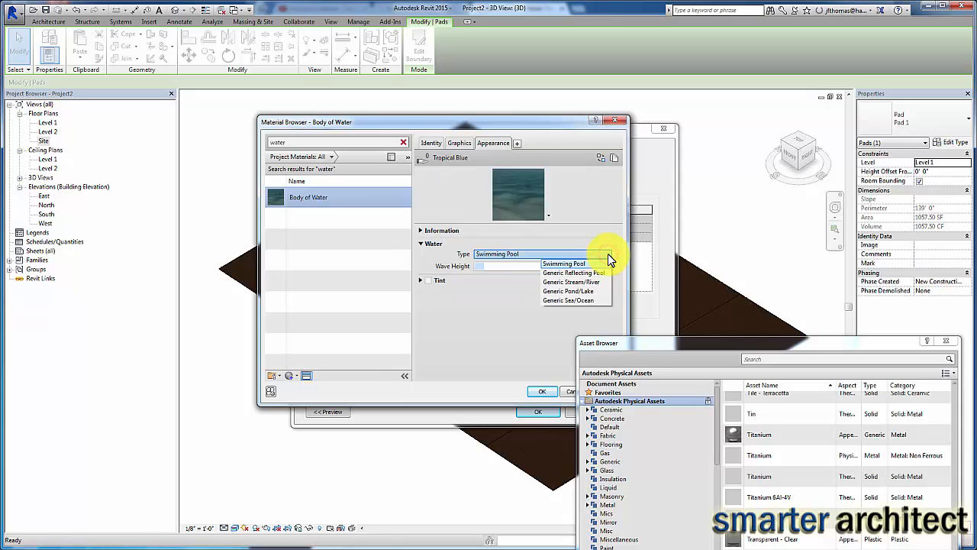
mouse_move(611, 273)
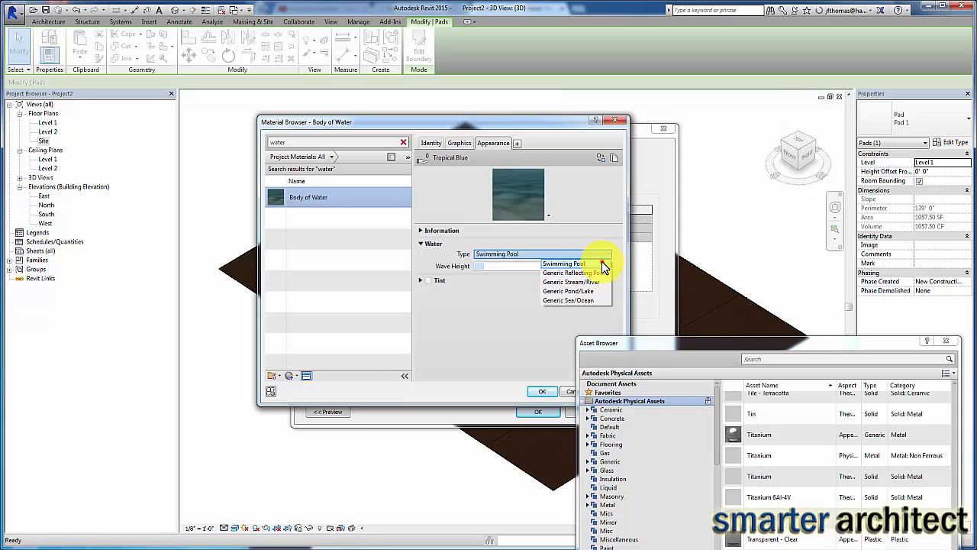
Set the water Type to Swimming Pool with wave height 5.00 and accept the material.
left_click(565, 262)
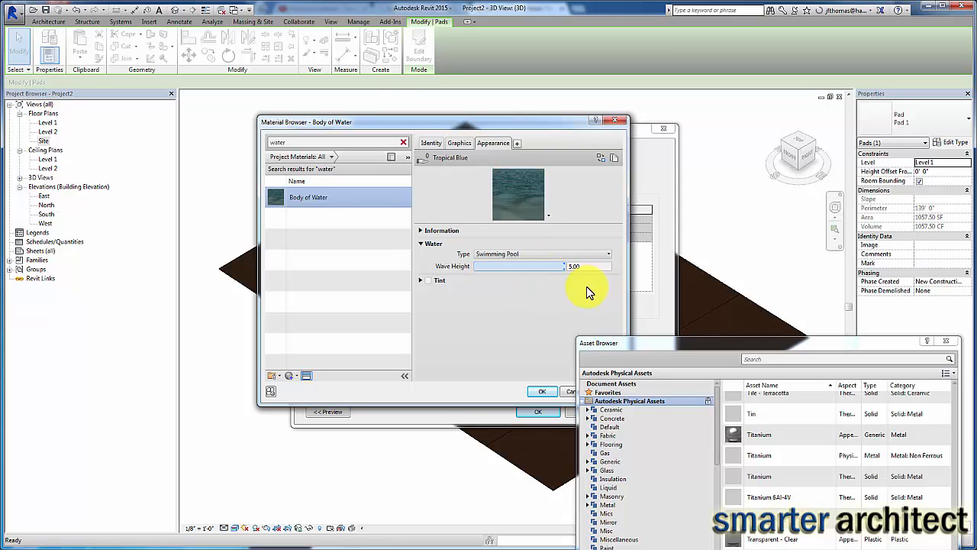
mouse_move(526, 190)
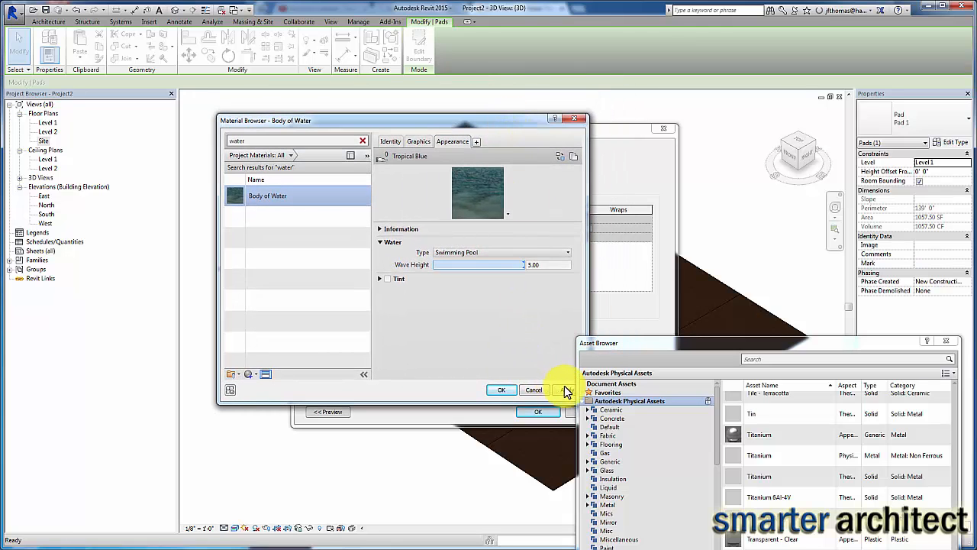
left_click(501, 390)
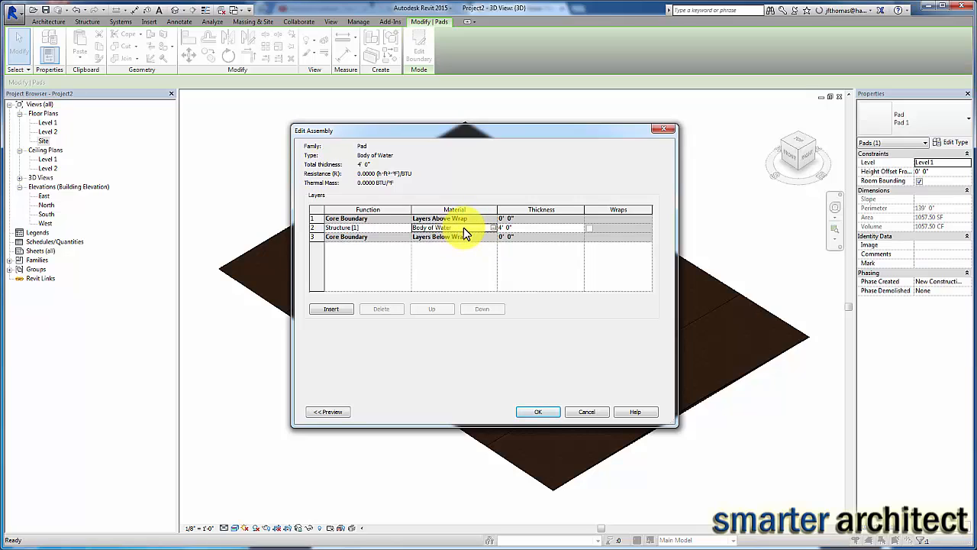
Accept the Body of Water layer assembly and the pad type properties so the pool shows blue water.
left_click(537, 412)
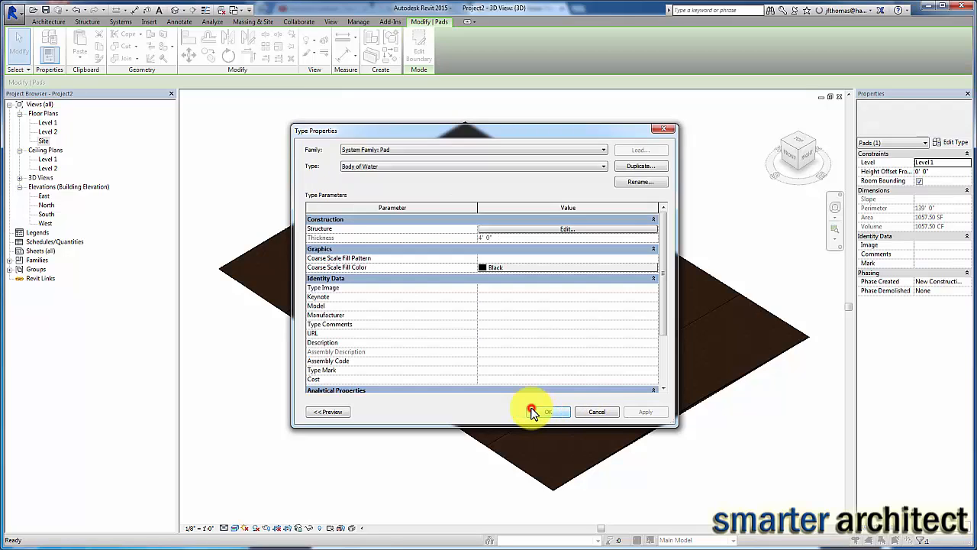
left_click(547, 412)
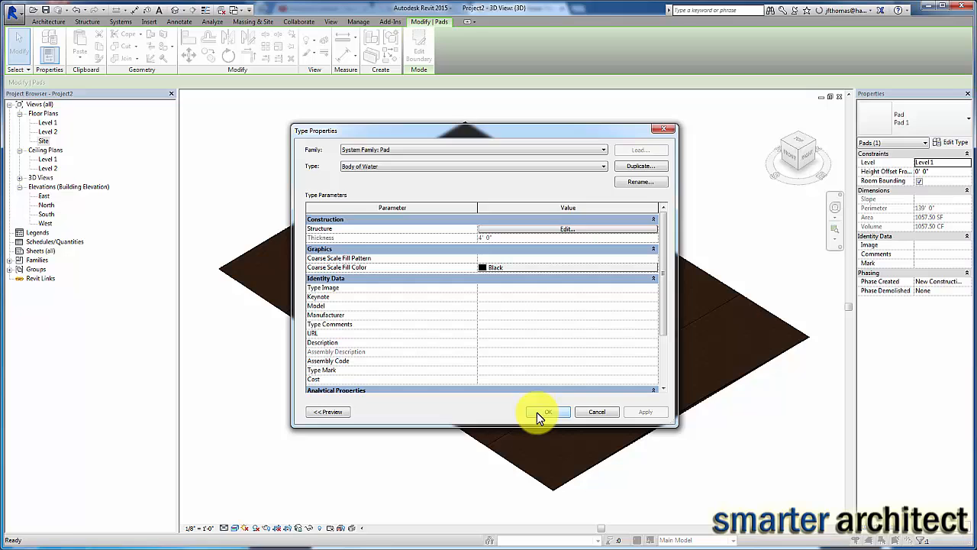
left_click(547, 412)
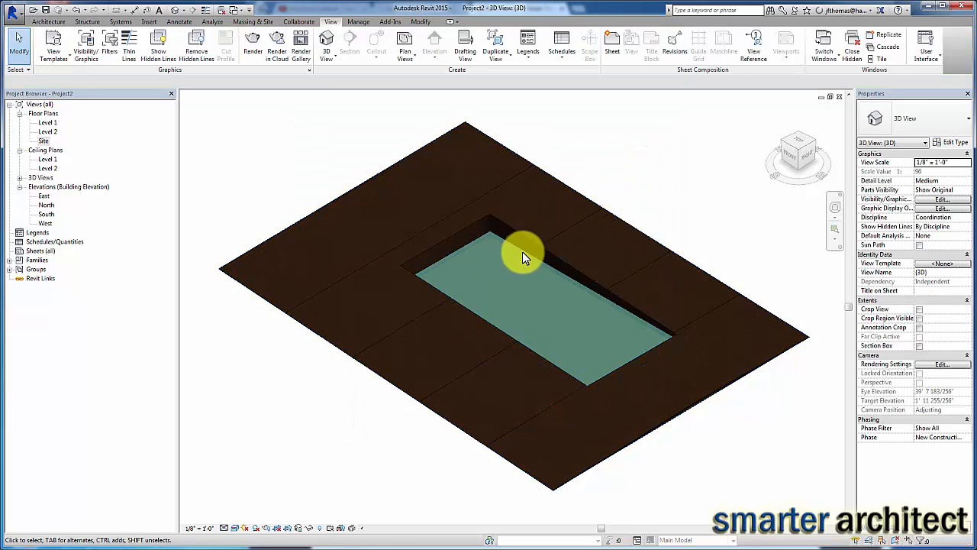
mouse_move(501, 256)
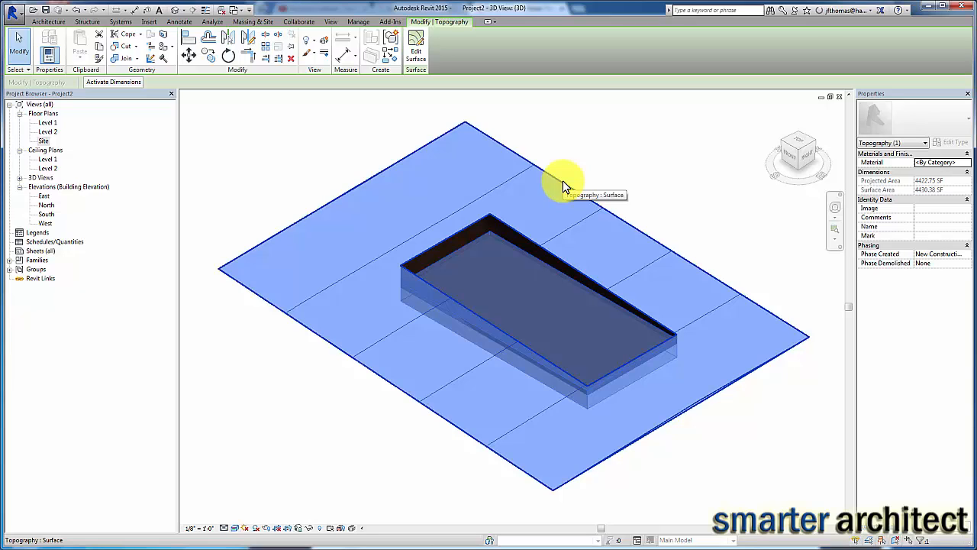
mouse_move(625, 190)
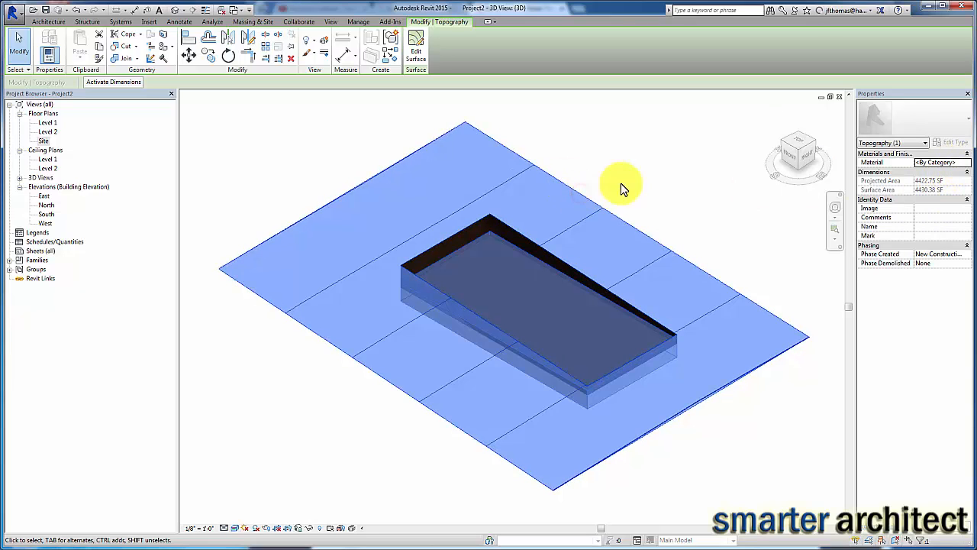
mouse_move(603, 145)
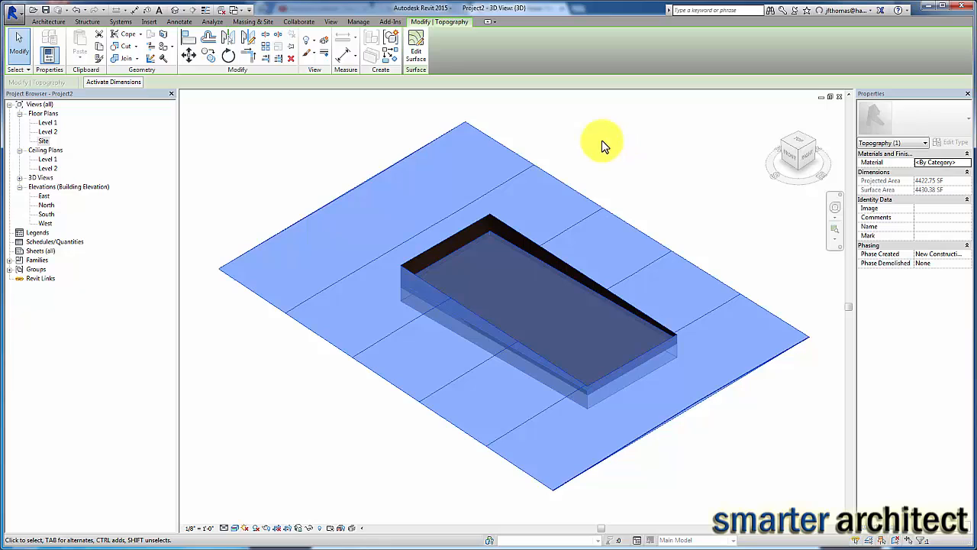
mouse_move(638, 130)
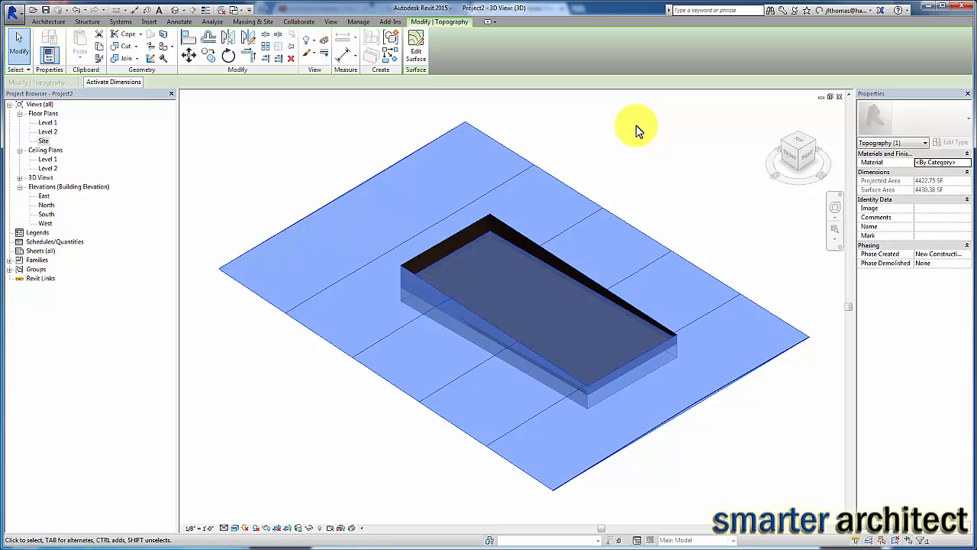
mouse_move(970, 166)
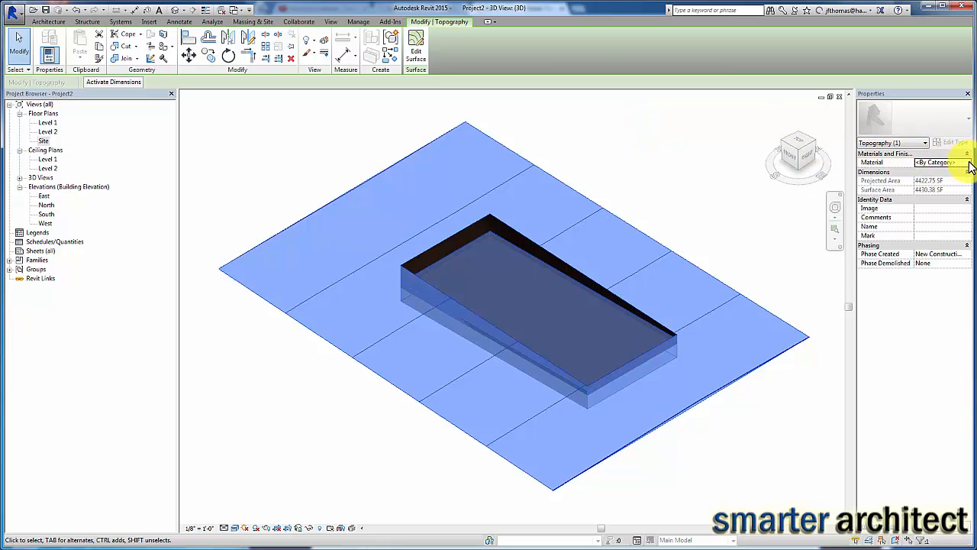
Create a new toposurface material named 'Grass' and bring up the appearance asset library.
left_click(968, 162)
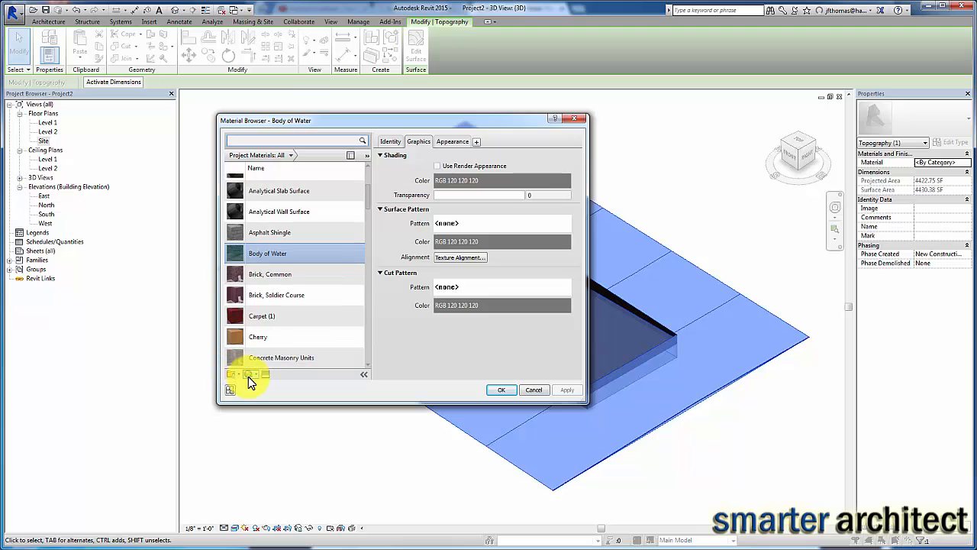
left_click(233, 375)
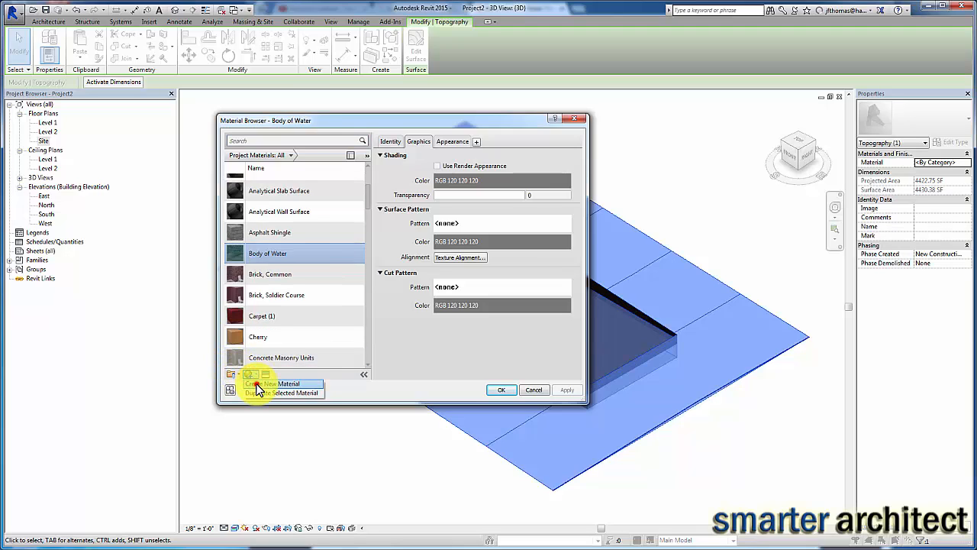
left_click(278, 384)
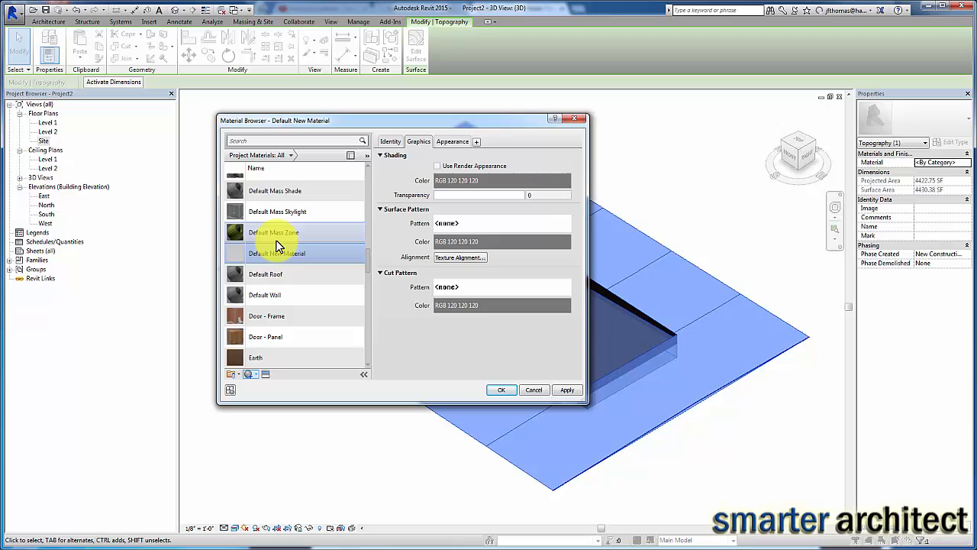
right_click(278, 254)
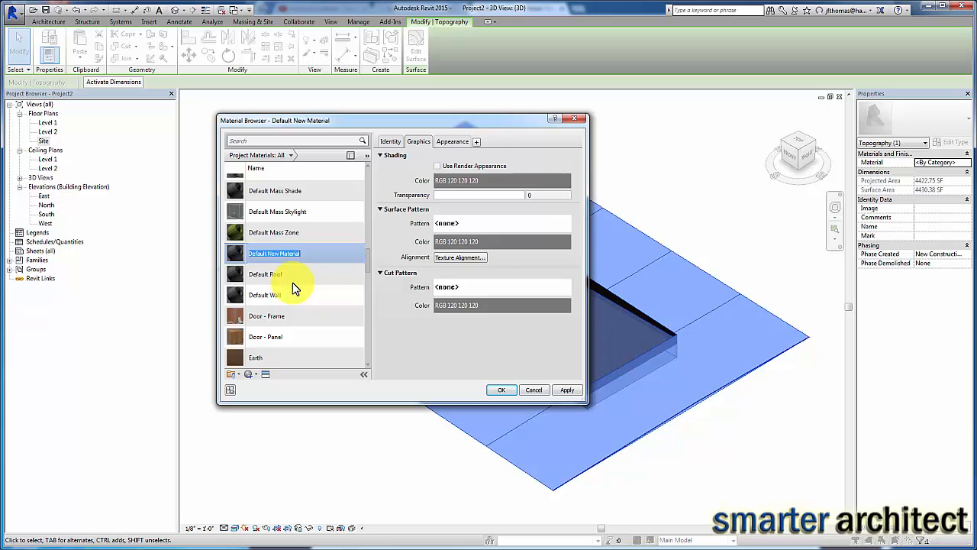
scroll("down", 3)
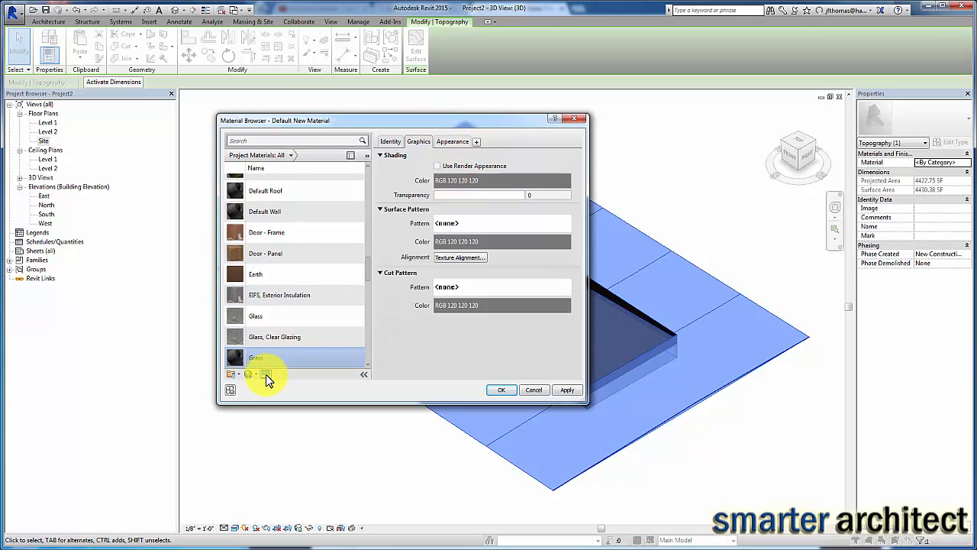
left_click(266, 373)
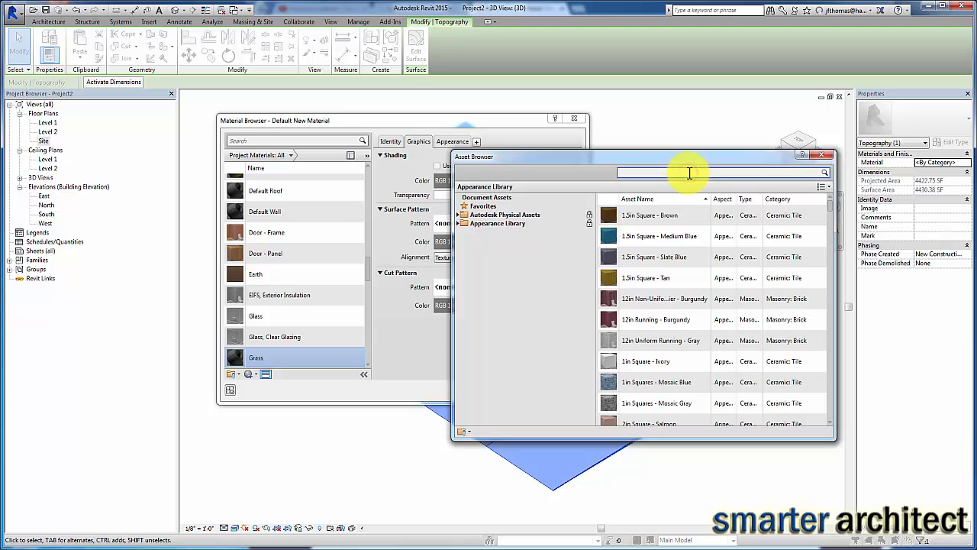
Assign the Grass - Thick appearance asset to the Grass material and confirm in the Material Browser.
type("Grass")
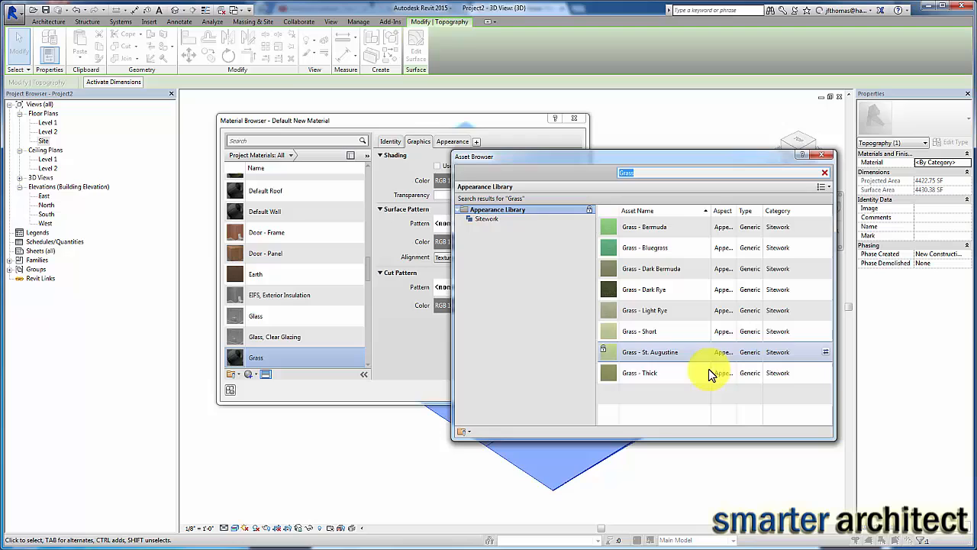
mouse_move(680, 252)
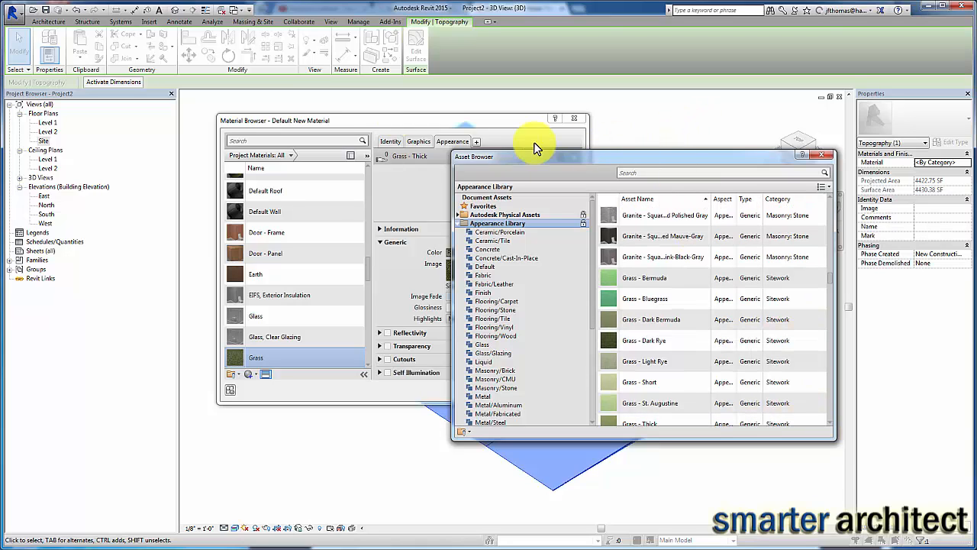
left_click(324, 120)
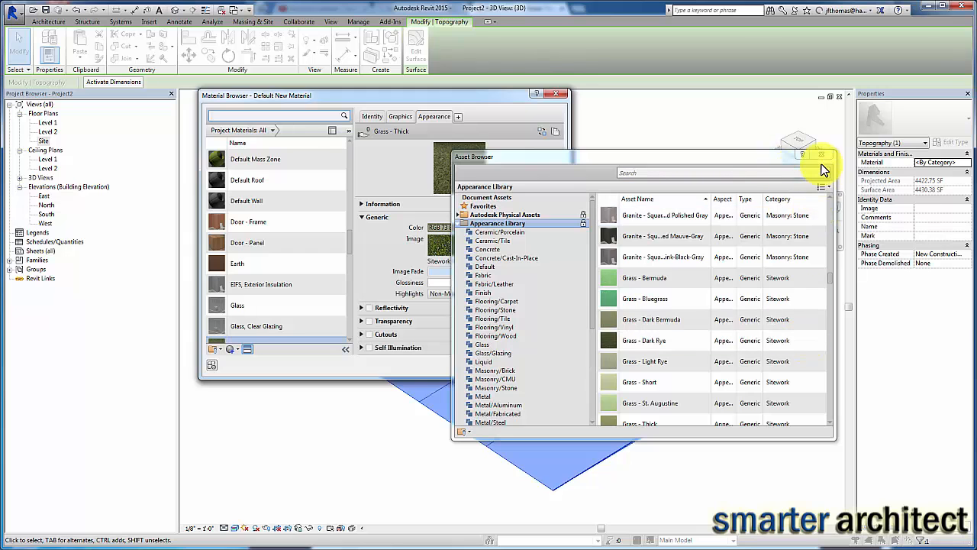
left_click(821, 156)
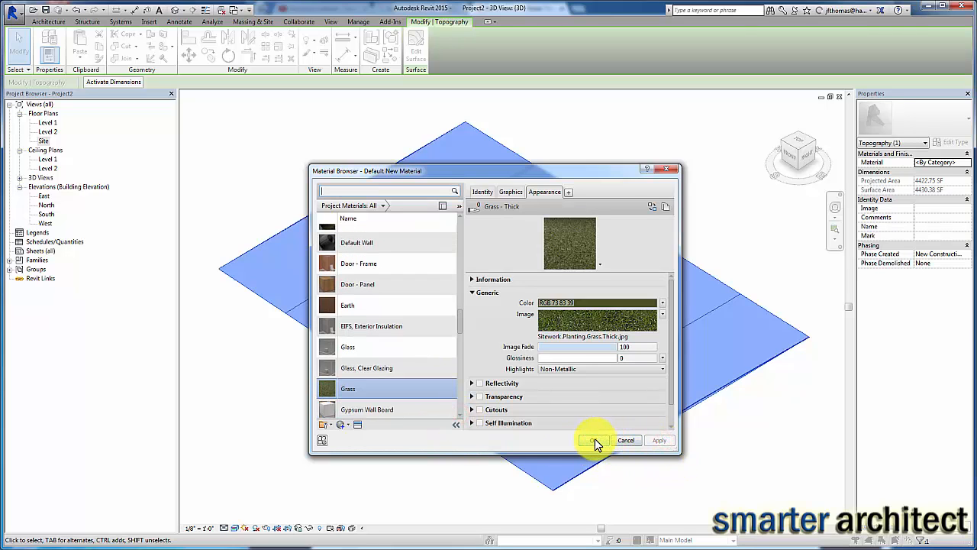
left_click(595, 440)
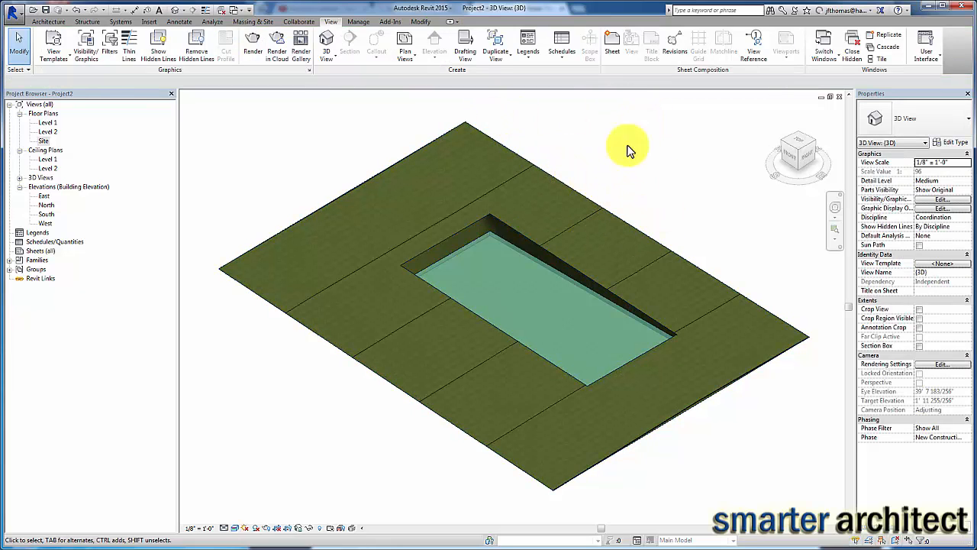
mouse_move(442, 150)
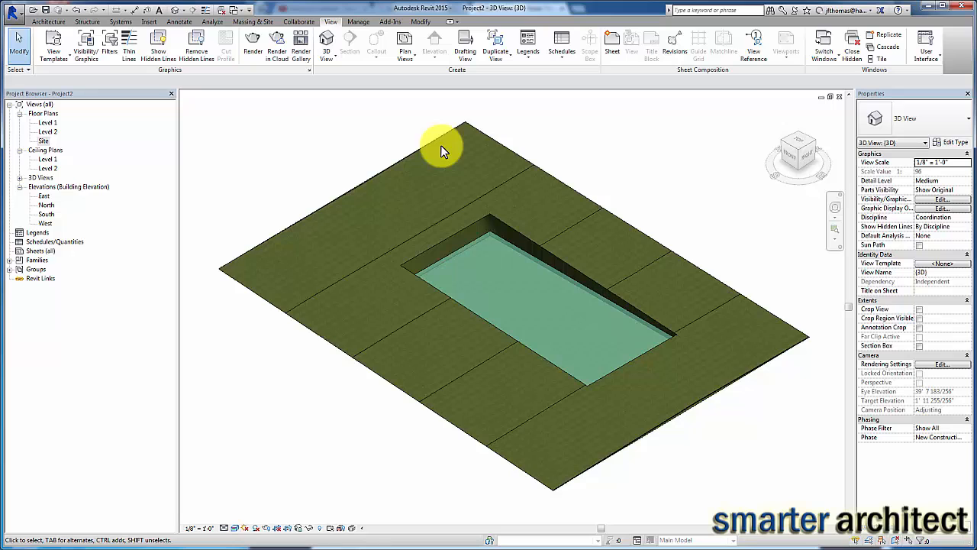
mouse_move(563, 223)
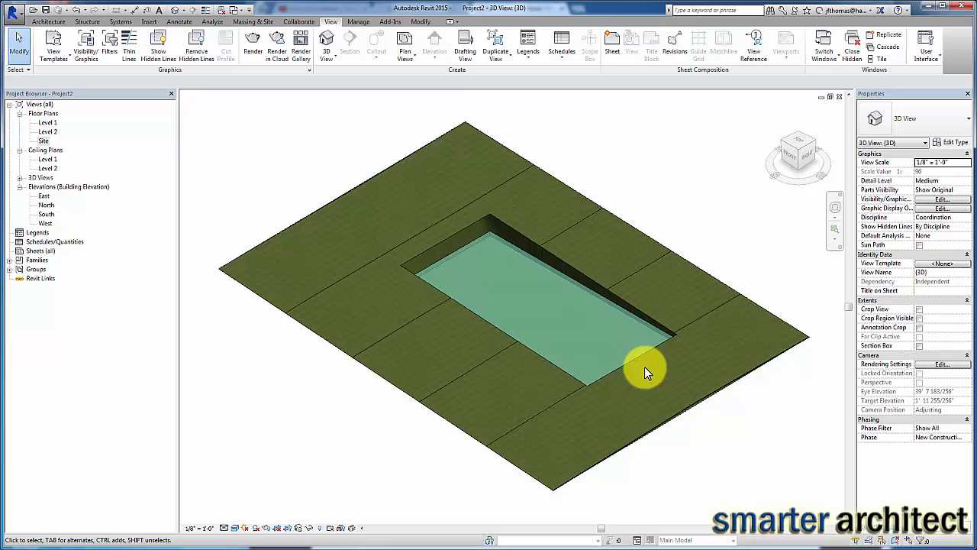
Switch to the Site floor plan from the Project Browser.
left_click(641, 382)
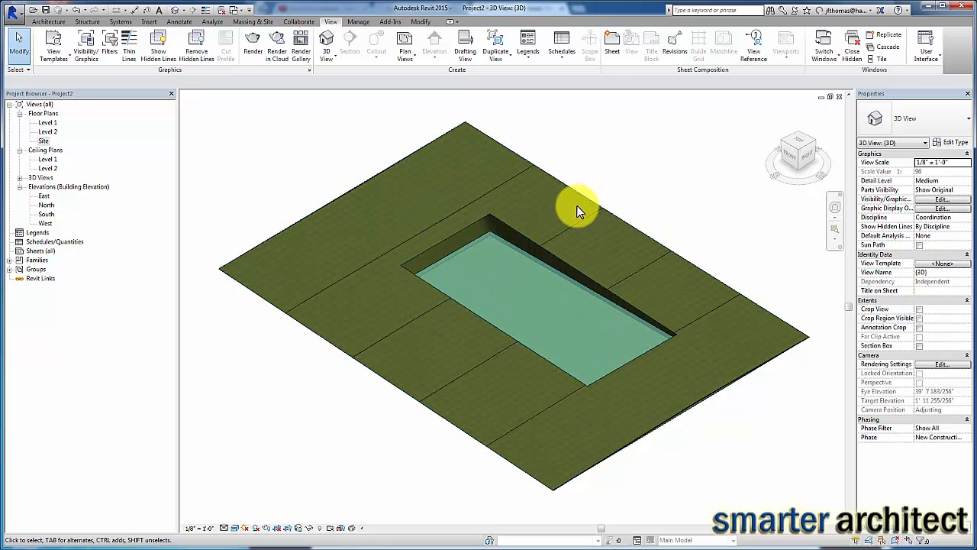
double_click(42, 141)
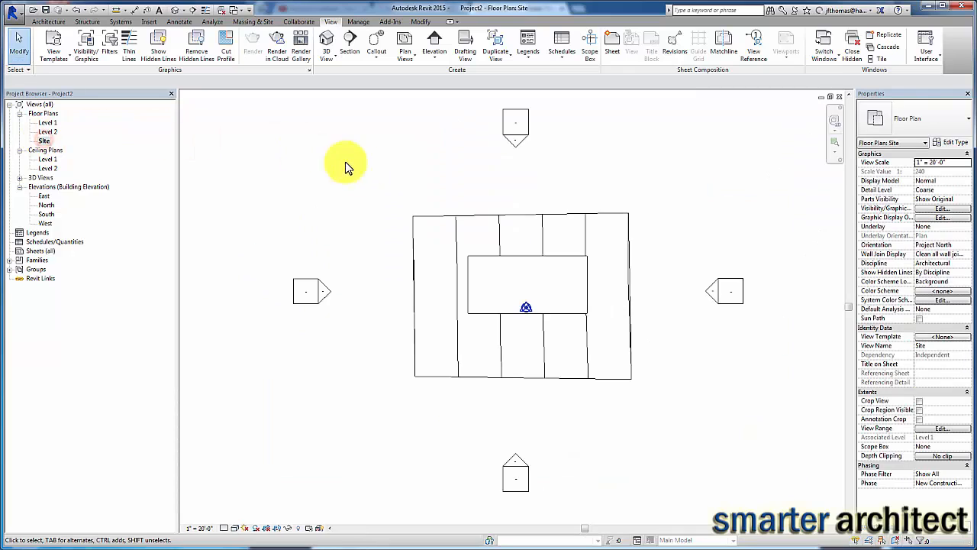
Draw four generic 8" walls along the pool pad edges and select all four.
left_click(49, 21)
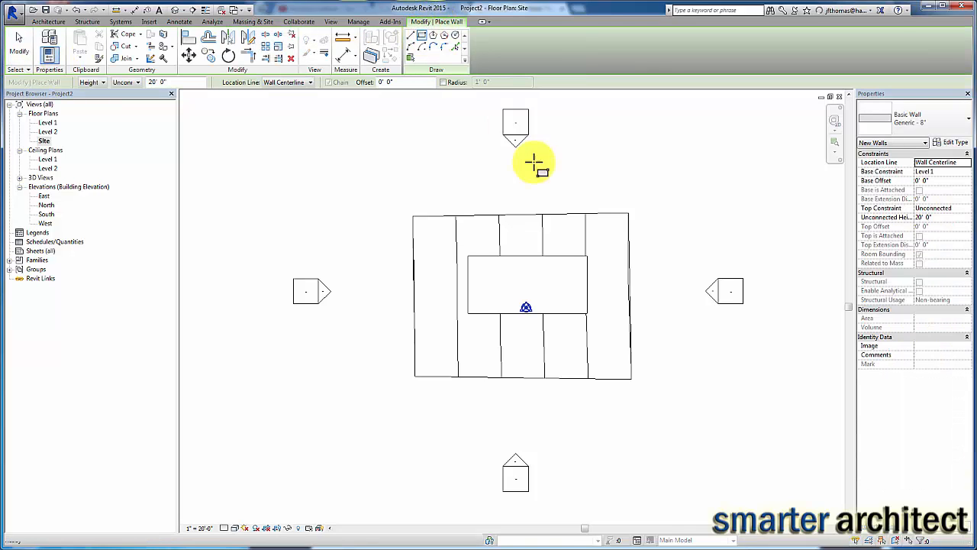
left_click(455, 37)
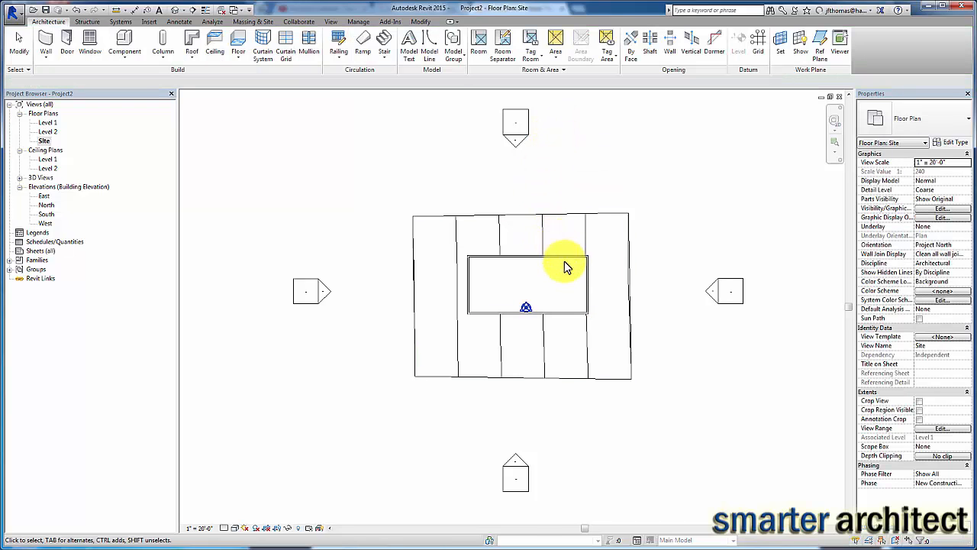
left_click(574, 259)
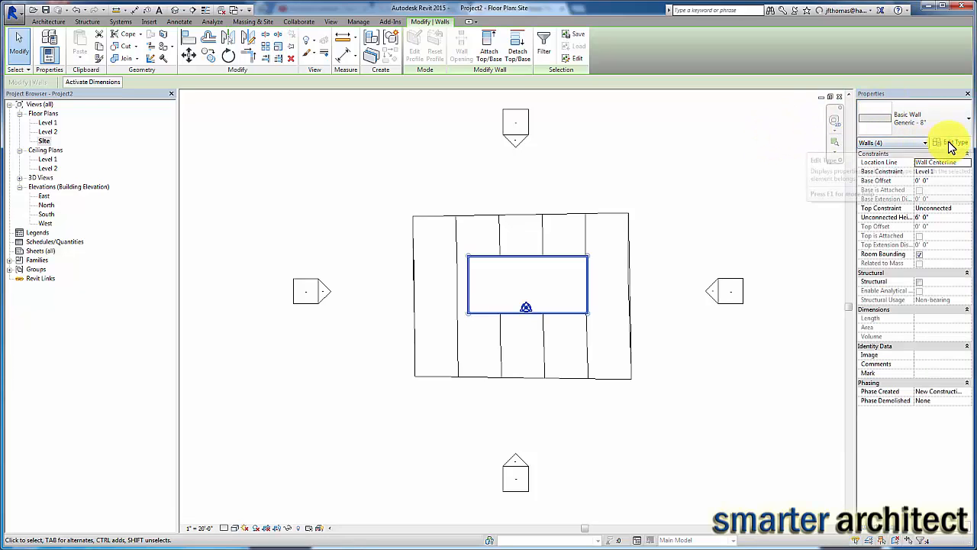
Reach the Material cell of the structure layer in the walls' Generic 8" type structure.
left_click(950, 143)
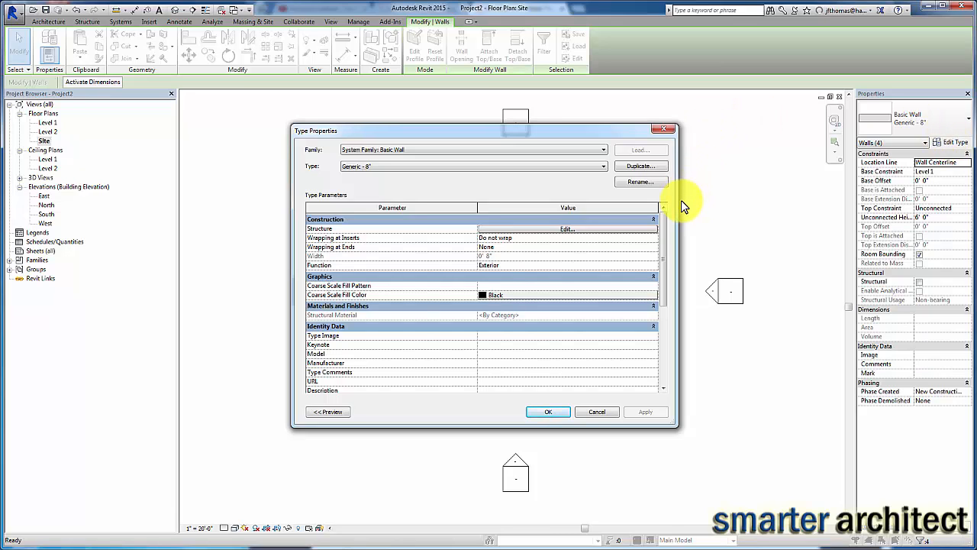
left_click(568, 229)
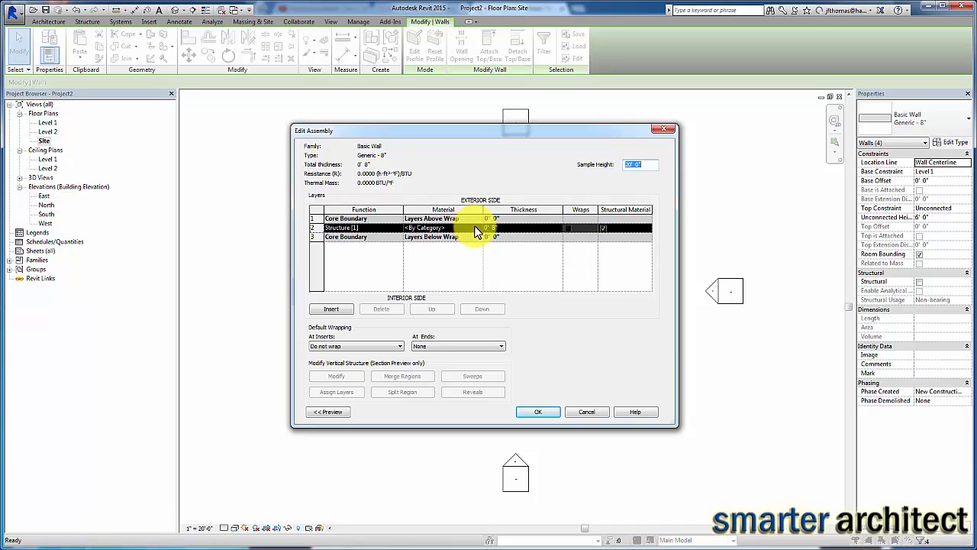
left_click(443, 228)
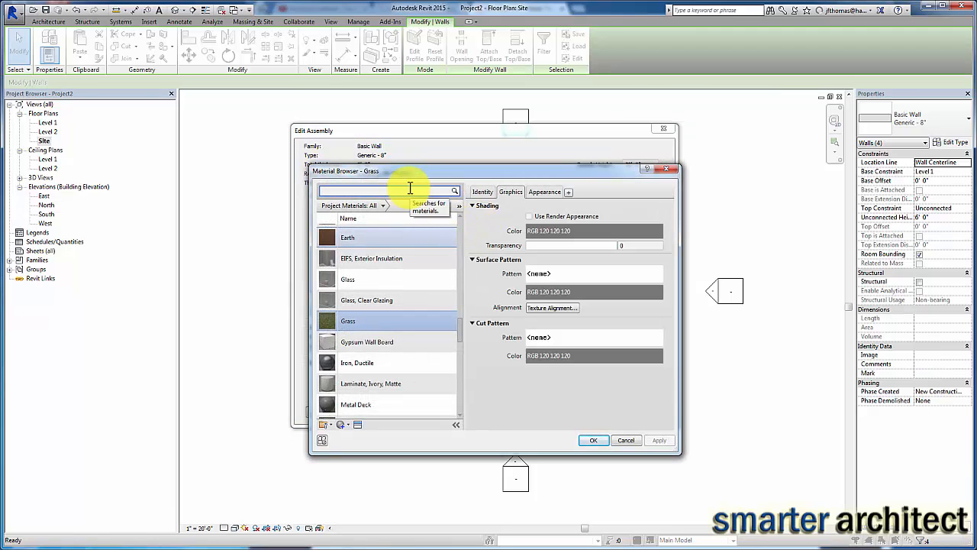
Choose Concrete, Precast as the structure layer material via a 'con' search.
type("concrete")
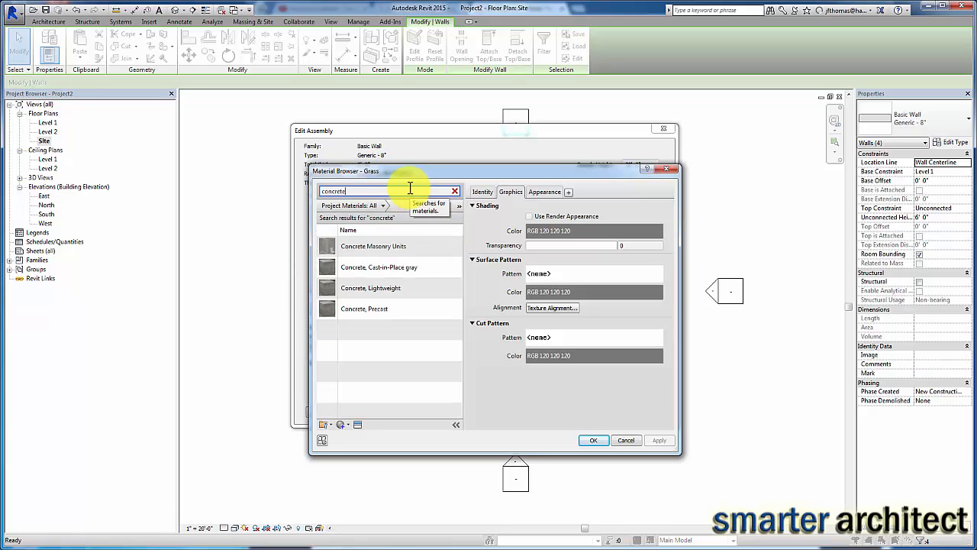
left_click(374, 308)
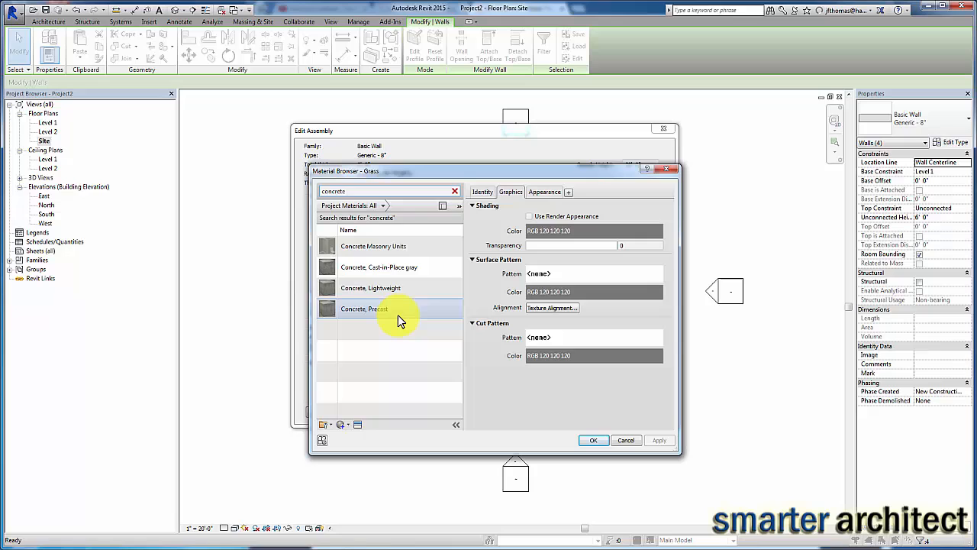
mouse_move(394, 313)
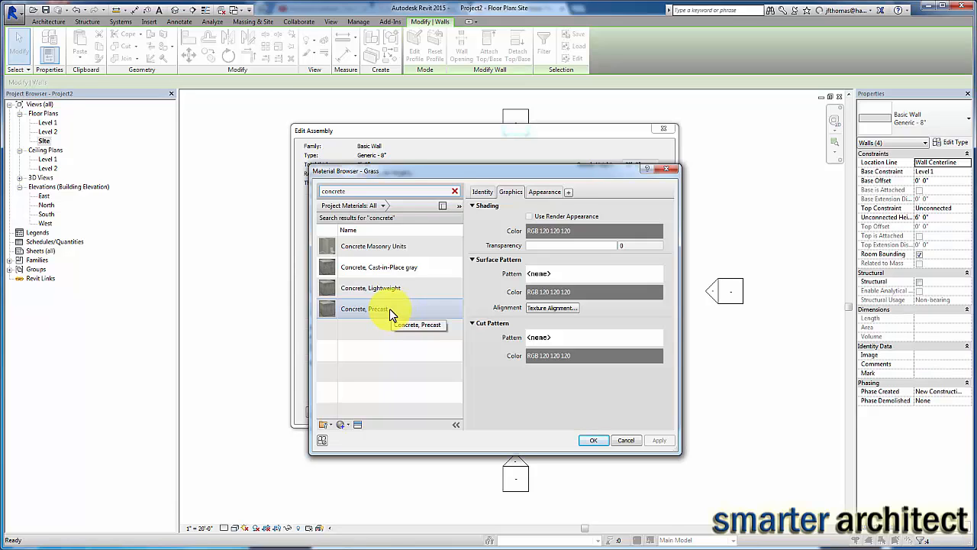
left_click(363, 308)
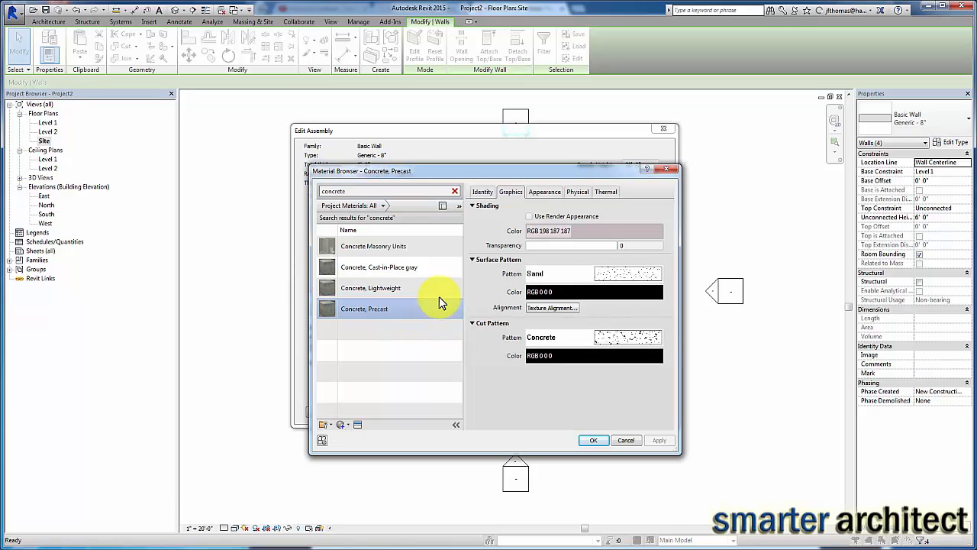
left_click(544, 193)
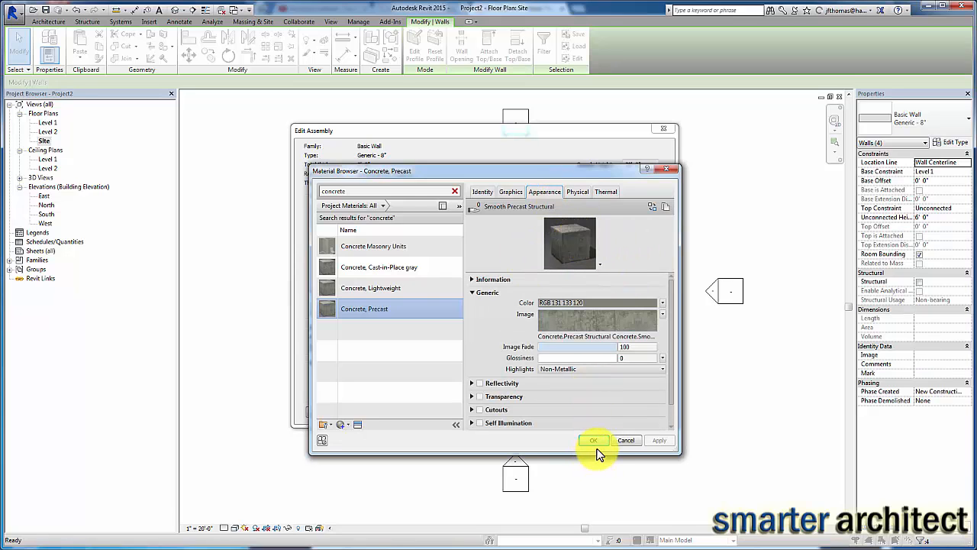
left_click(594, 440)
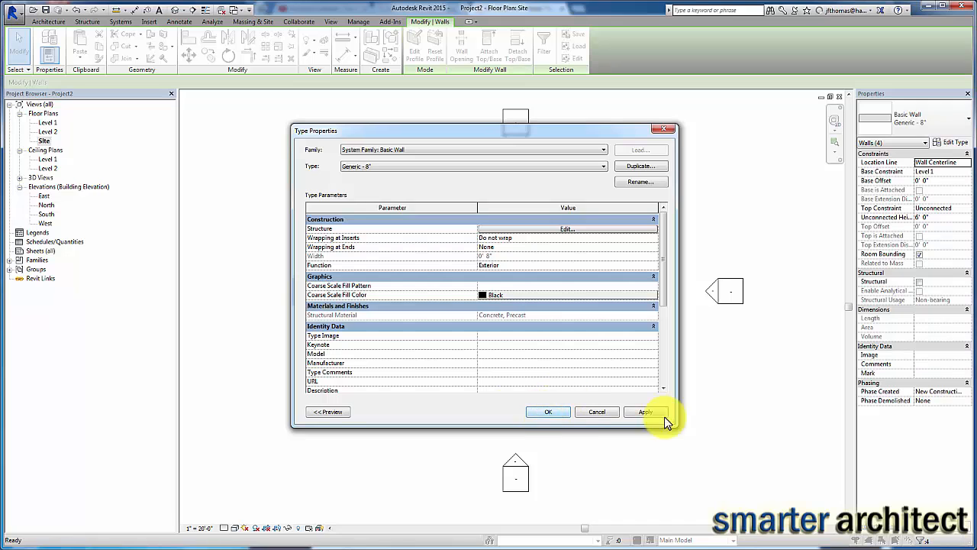
Apply and accept the updated Generic 8" wall type properties.
left_click(543, 409)
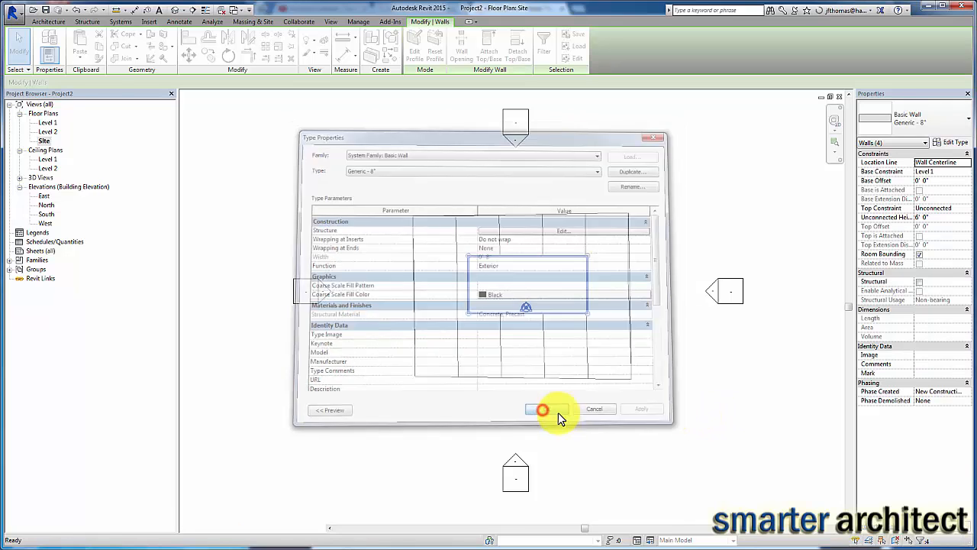
left_click(542, 409)
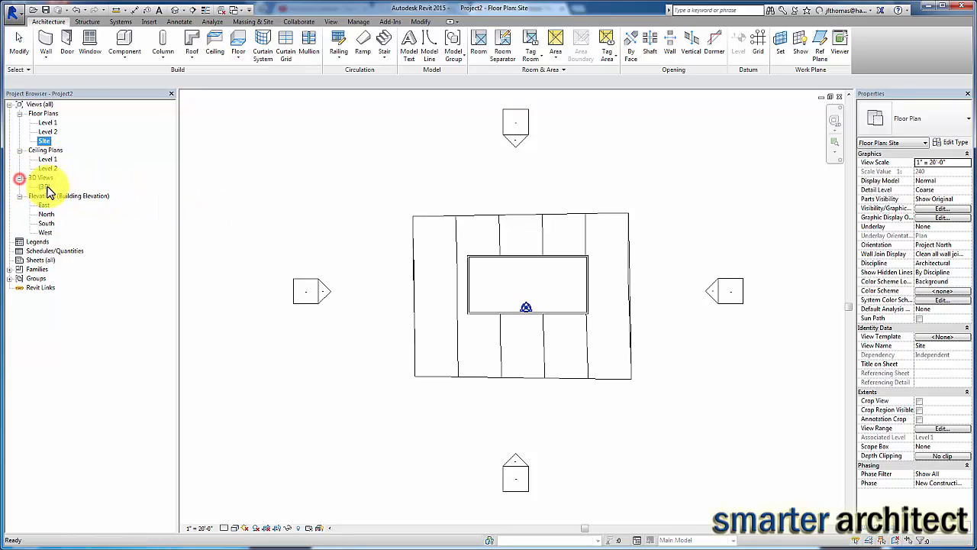
Switch to the {3D} view showing the concrete walls around the pool water.
double_click(45, 186)
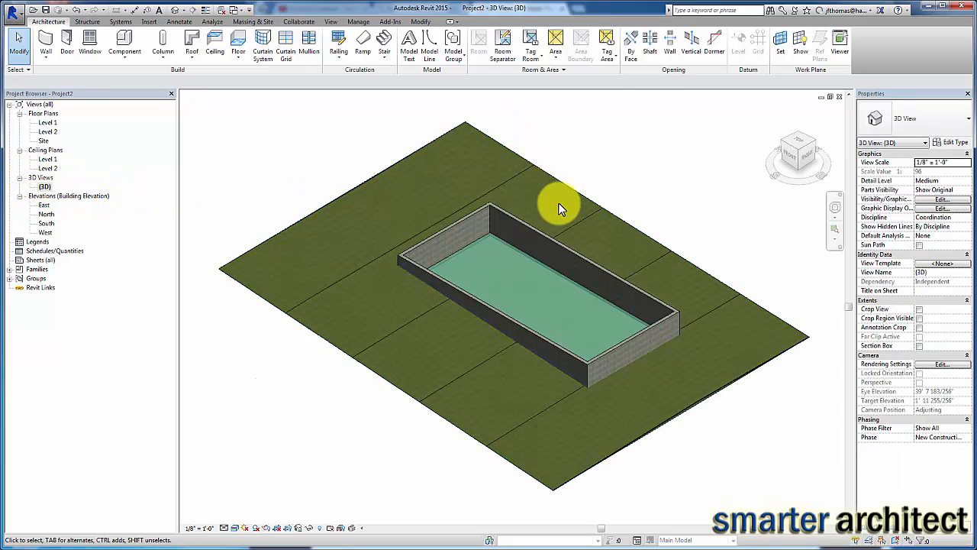
mouse_move(531, 253)
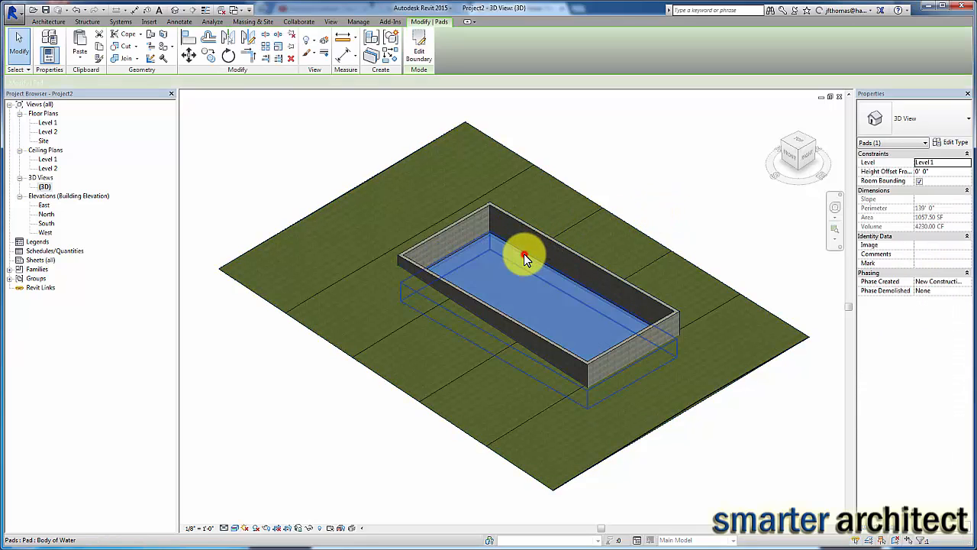
mouse_move(525, 257)
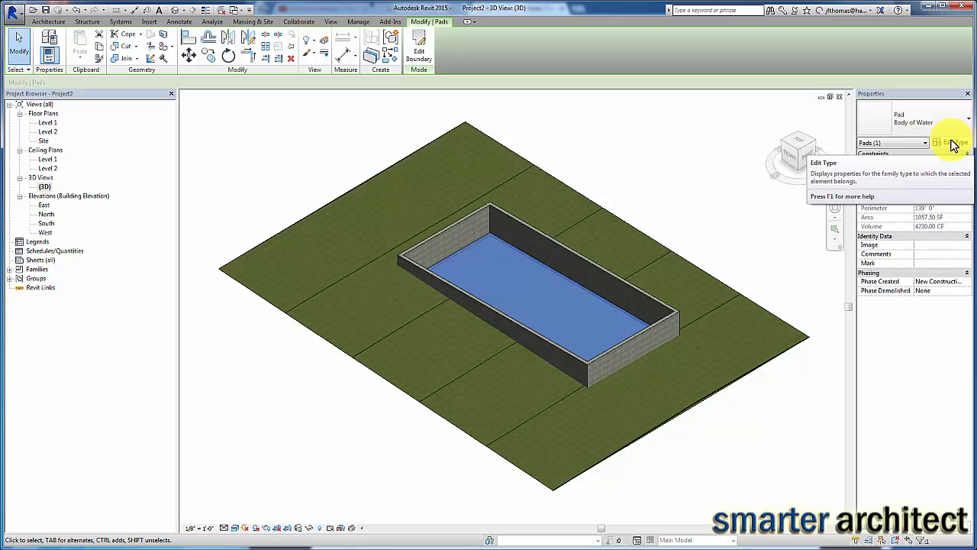
Reopen and accept the Body of Water pad type's layer structure, leaving translucent water in 3D.
left_click(953, 142)
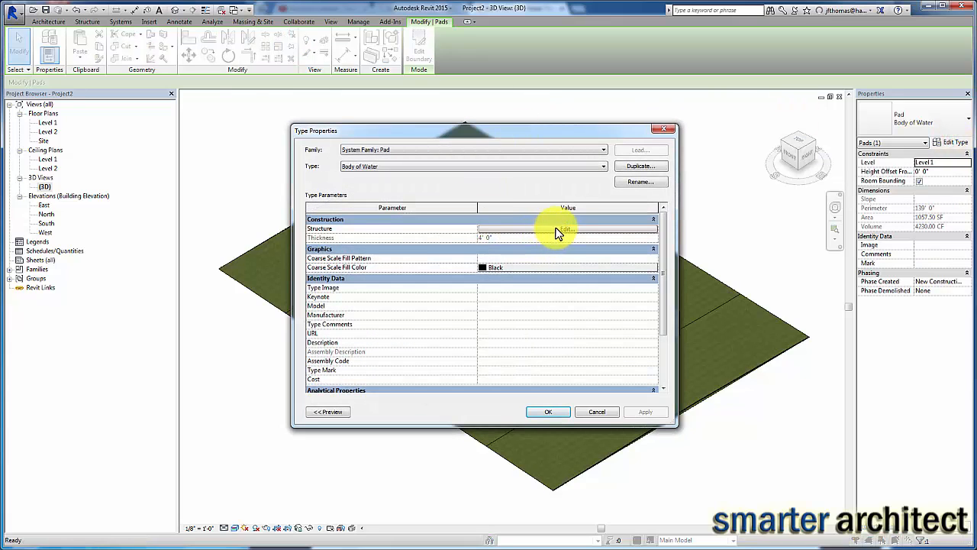
left_click(654, 220)
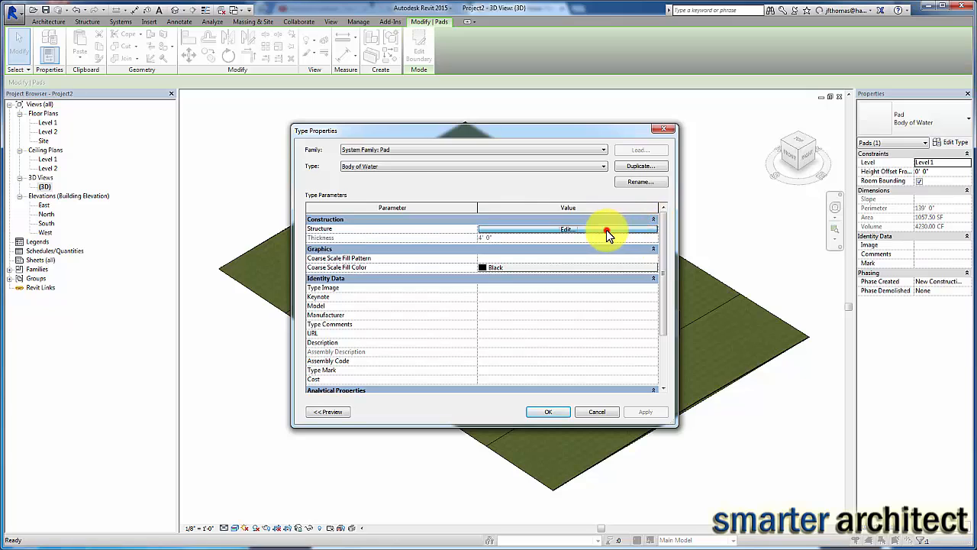
left_click(567, 229)
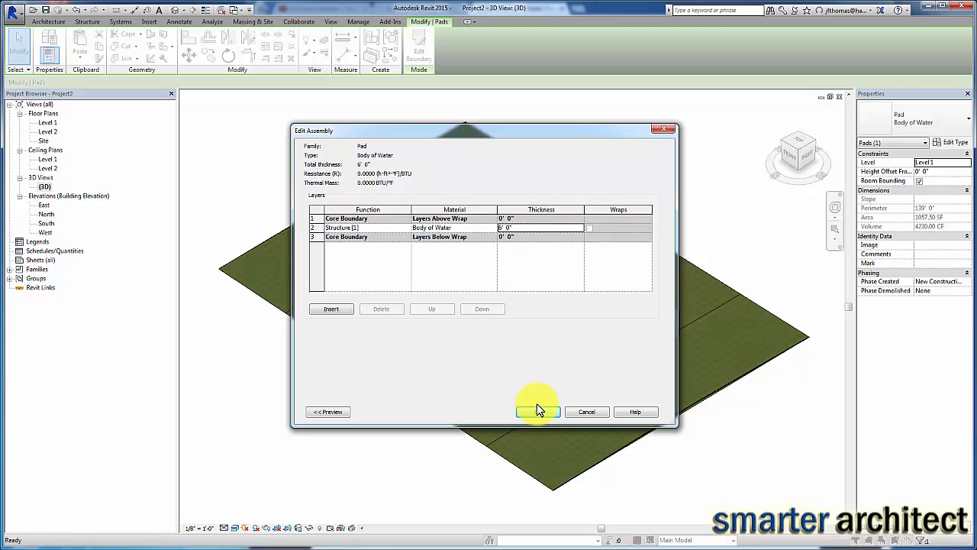
left_click(537, 413)
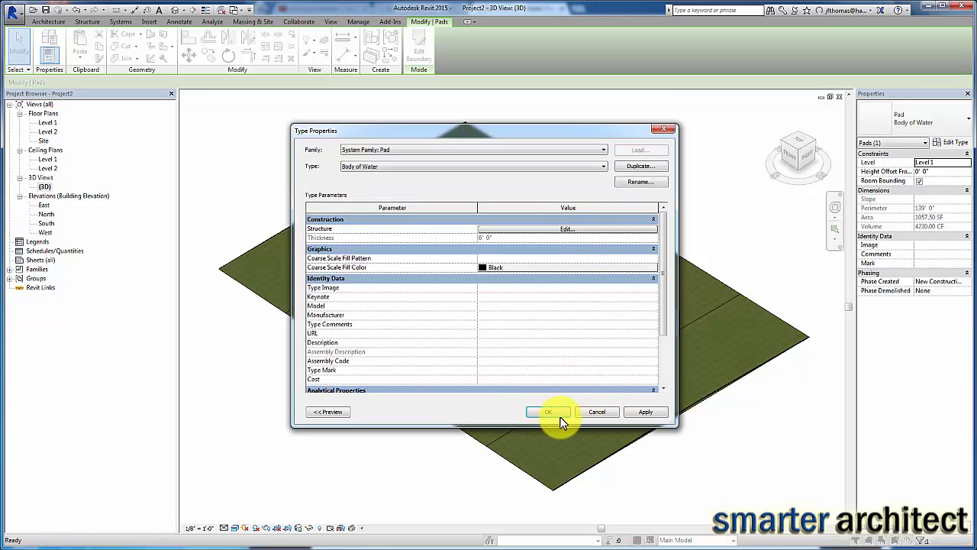
left_click(548, 412)
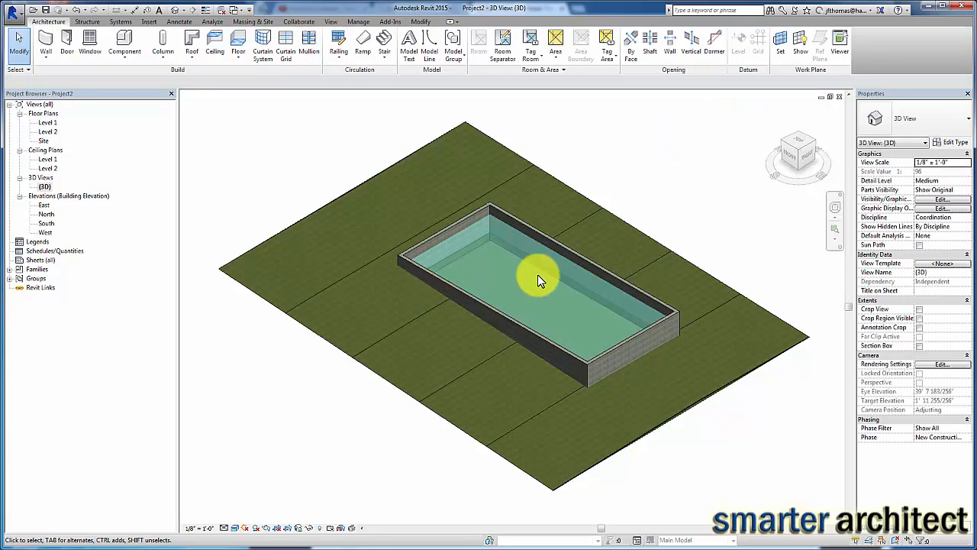
mouse_move(455, 259)
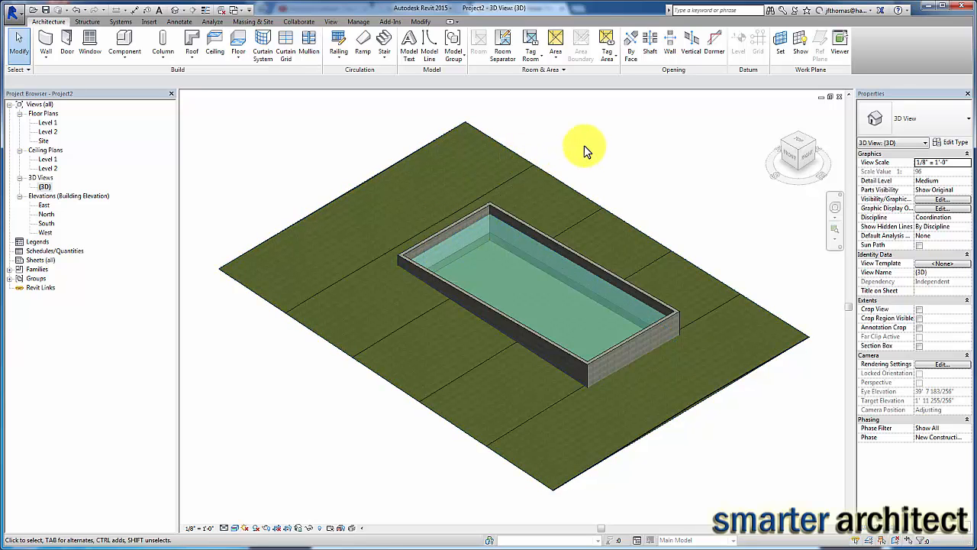
mouse_move(161, 45)
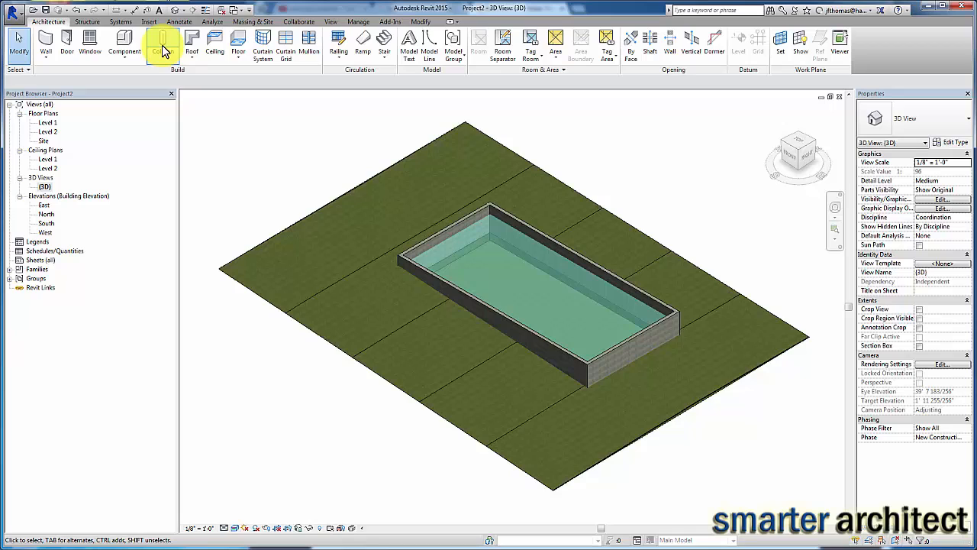
mouse_move(47, 159)
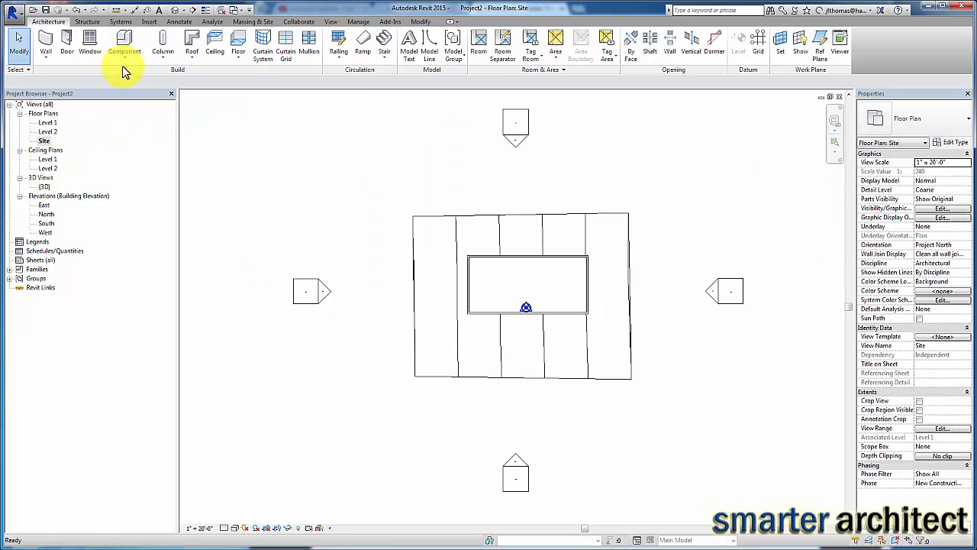
Place two architectural columns inside the pool in the Site plan and check them in 3D.
left_click(162, 46)
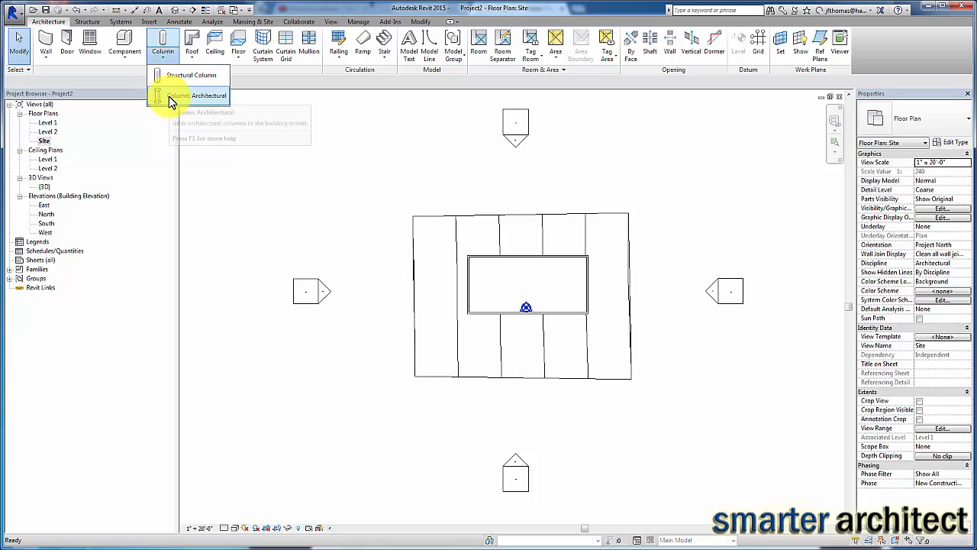
left_click(200, 95)
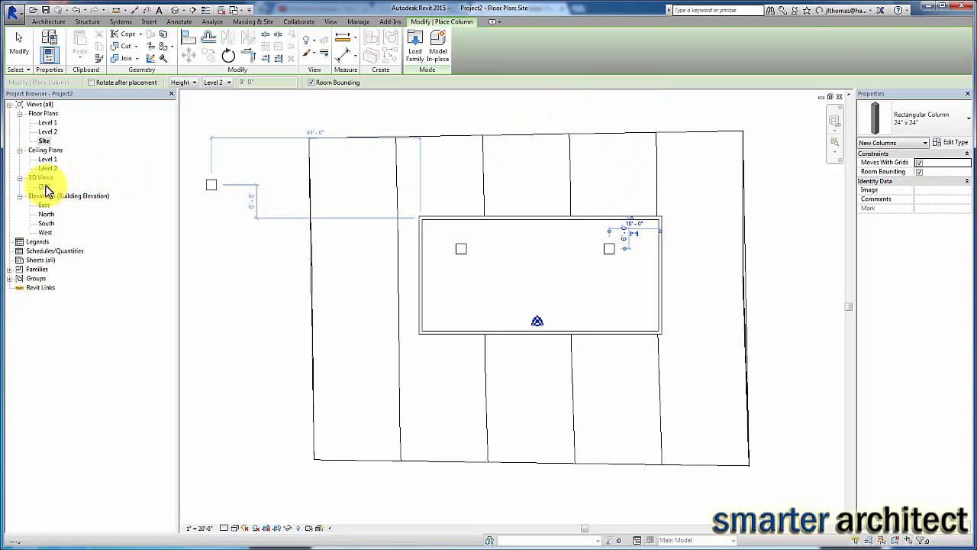
double_click(44, 186)
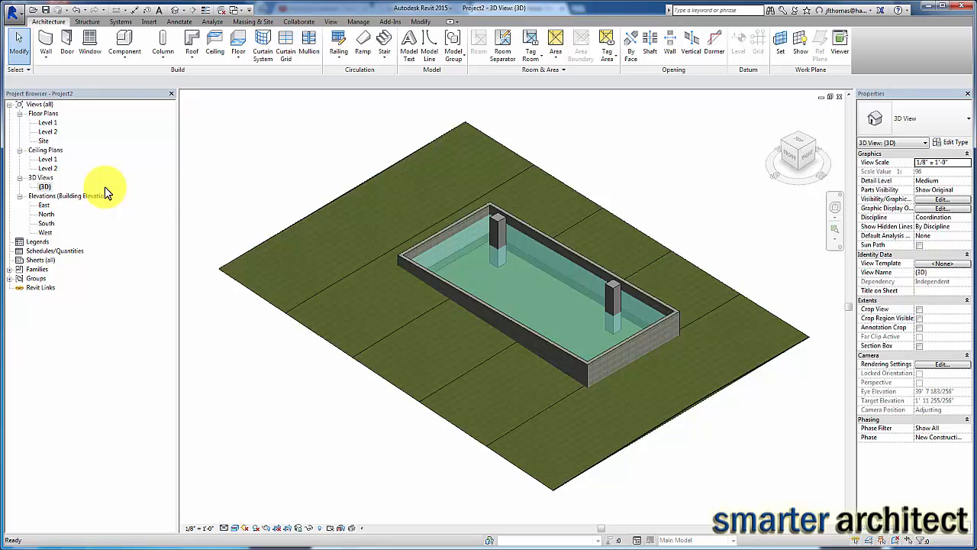
scroll("down", 3)
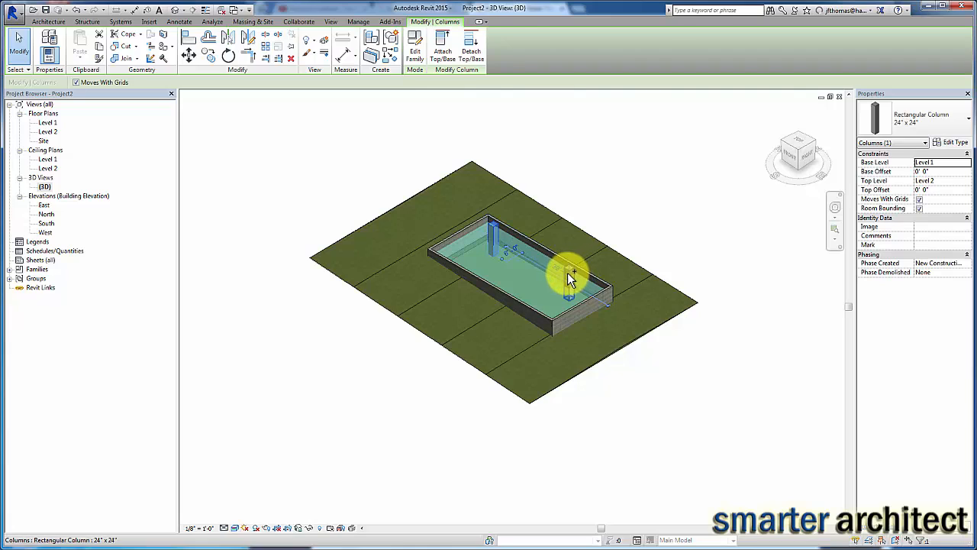
Raise both columns' Top Offset so they stand taller, then return to the Site plan.
left_click(568, 275)
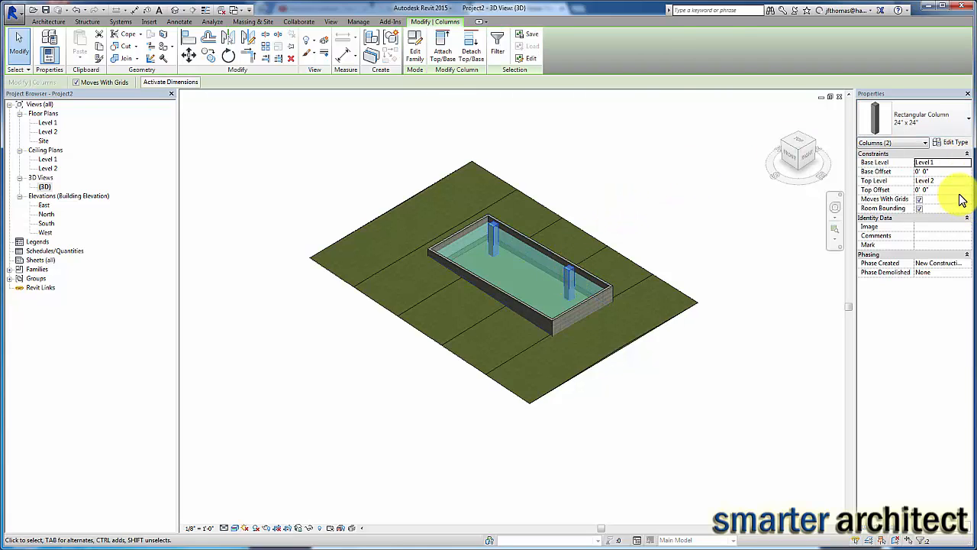
left_click(944, 190)
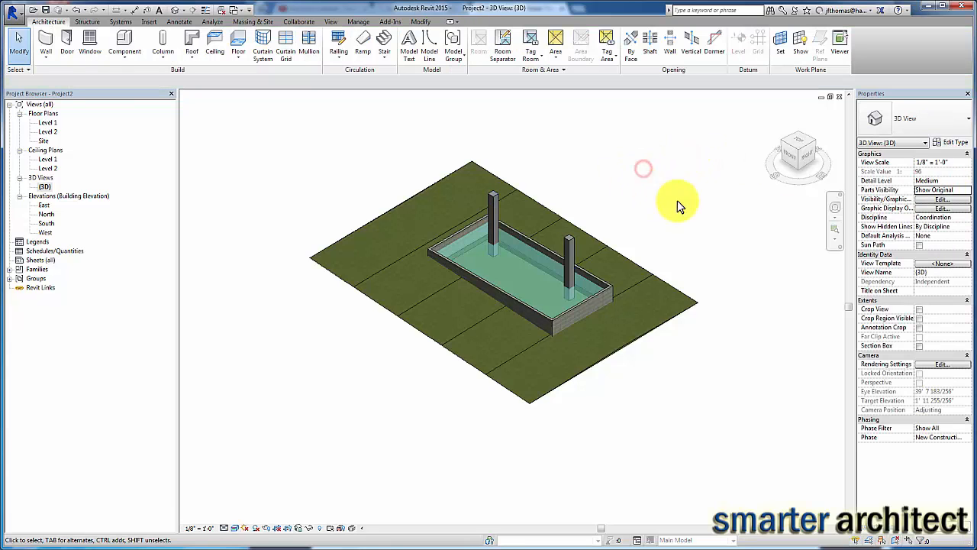
mouse_move(185, 186)
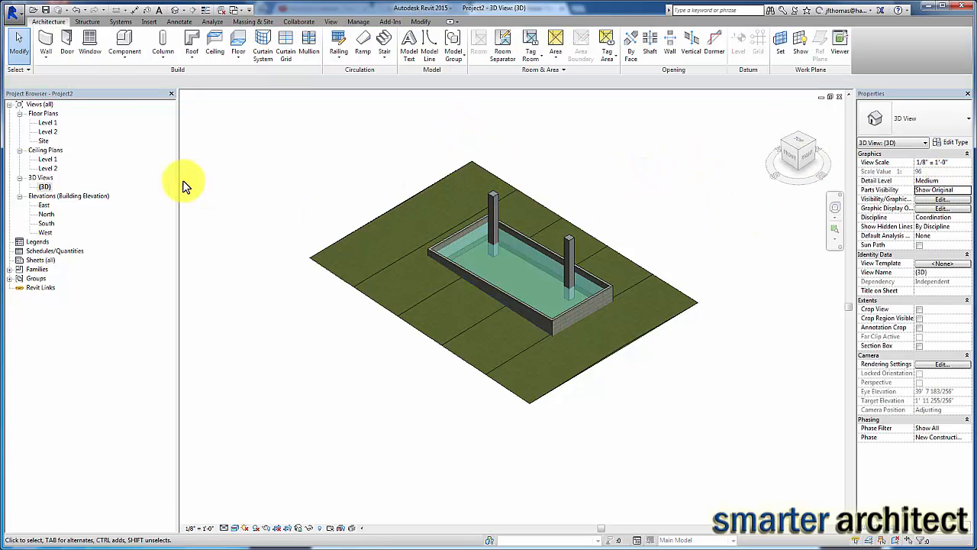
double_click(43, 140)
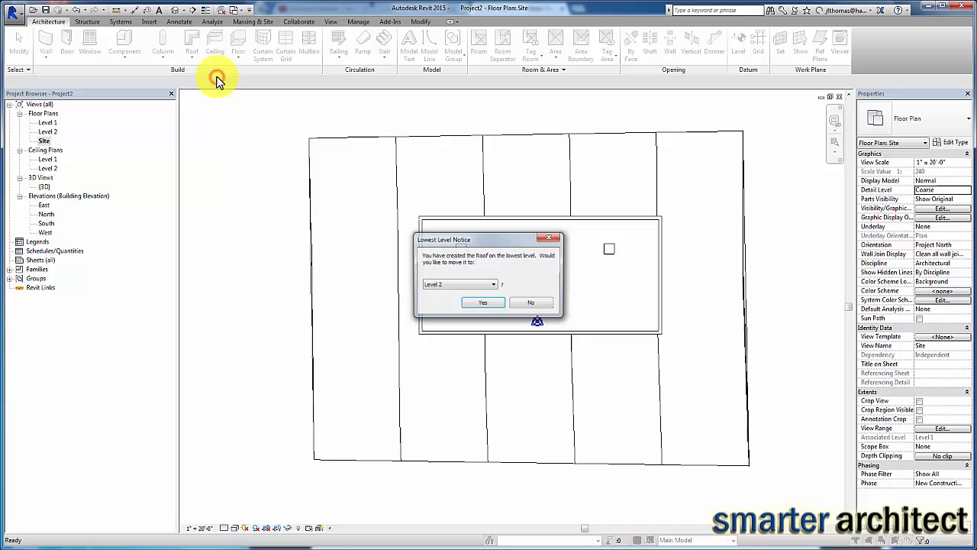
Sketch a flat roof by footprint moved up to Level 2 over the columns and verify it in 3D.
left_click(483, 302)
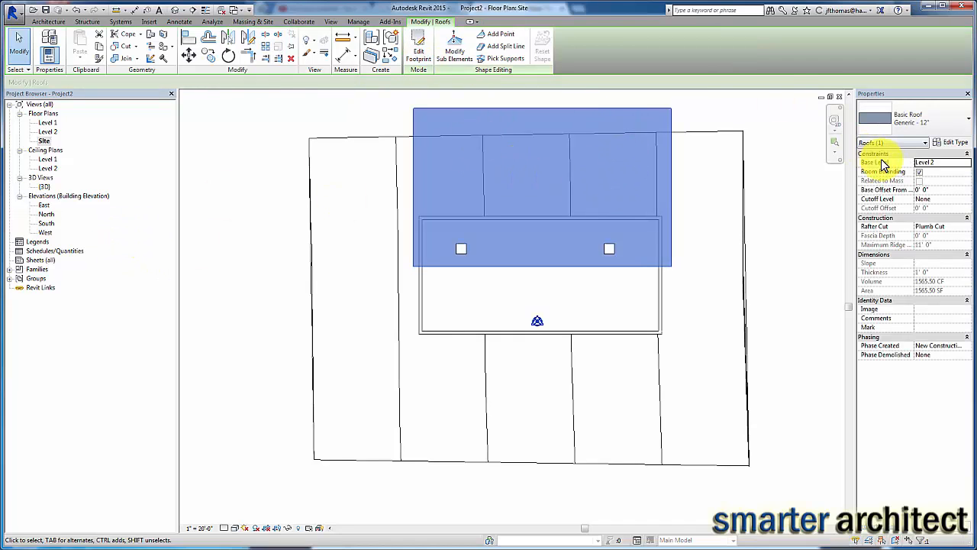
mouse_move(953, 195)
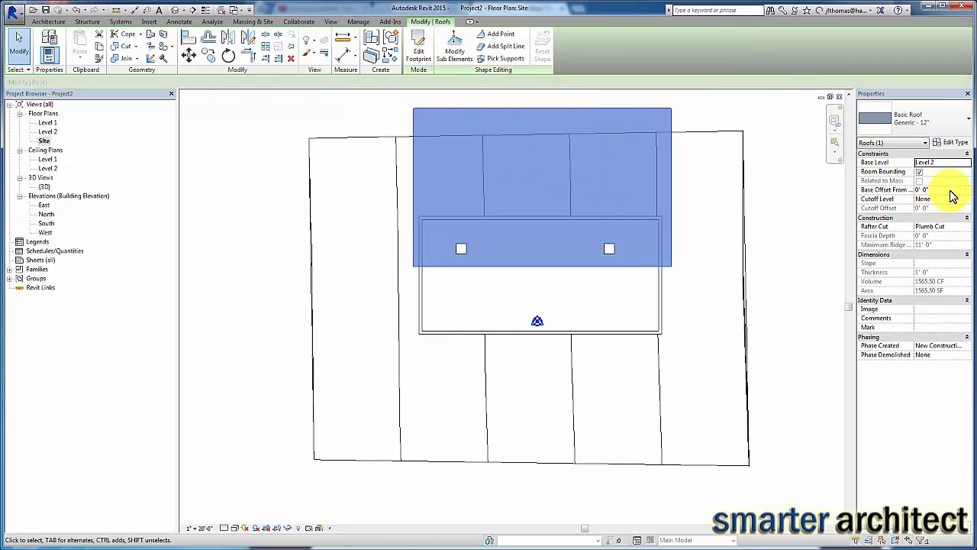
left_click(938, 189)
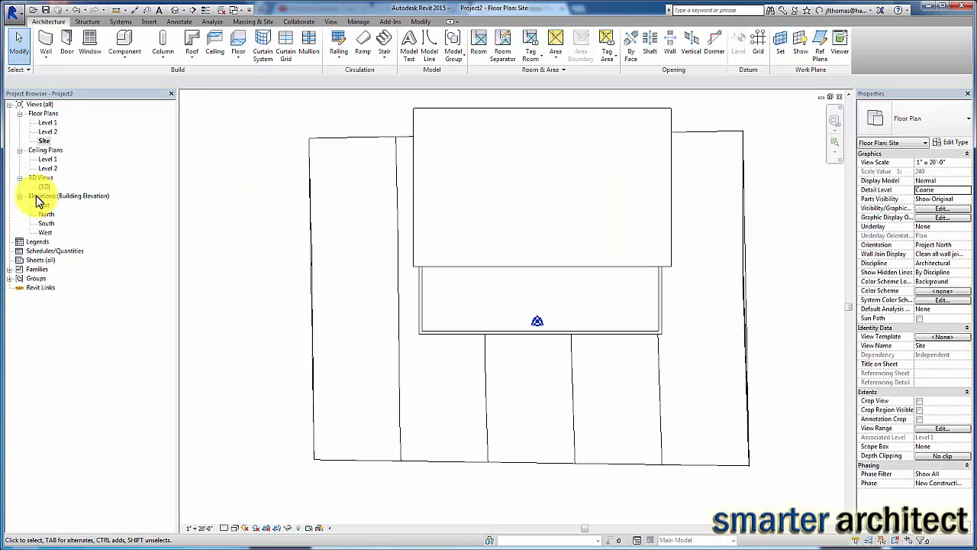
double_click(41, 177)
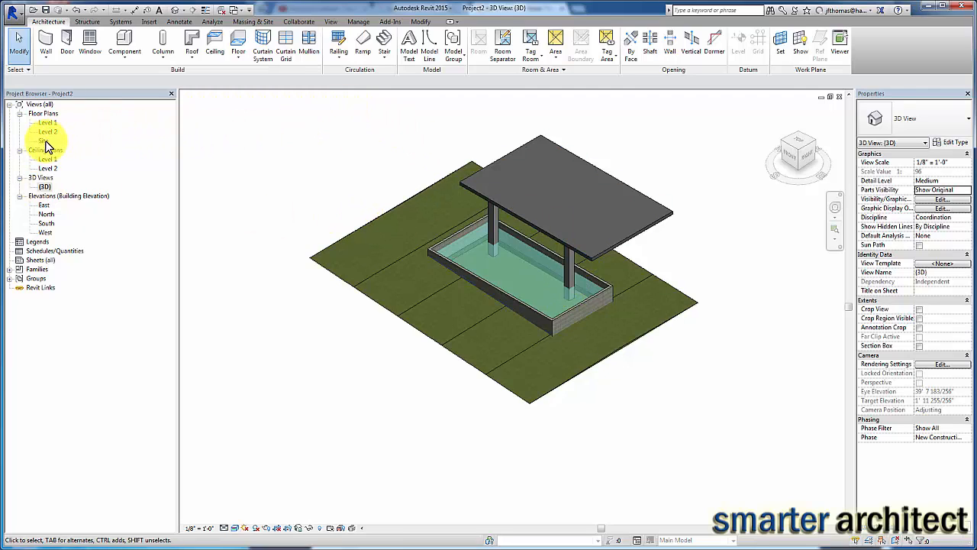
double_click(42, 140)
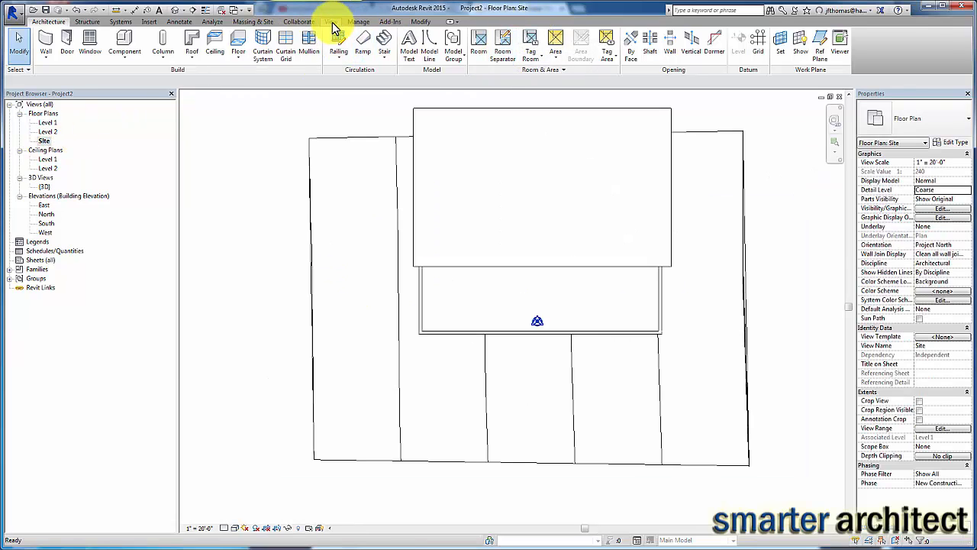
left_click(330, 21)
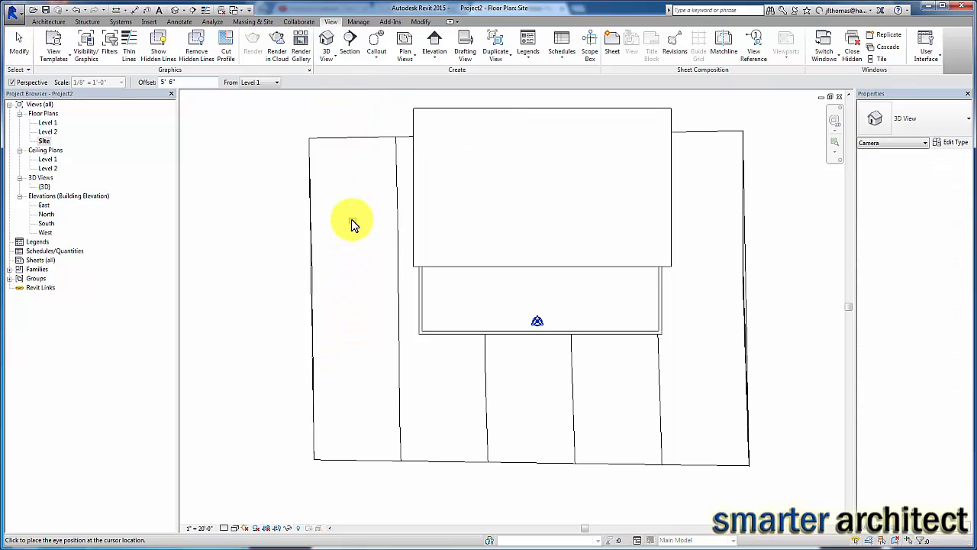
Place a camera with eye and target across the pool and set the new perspective to Shaded.
left_click(353, 220)
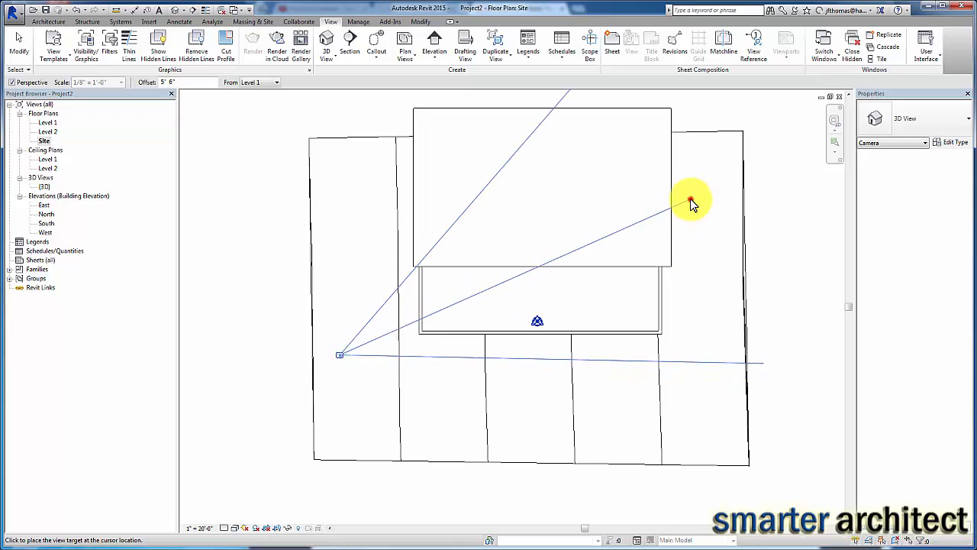
left_click(690, 201)
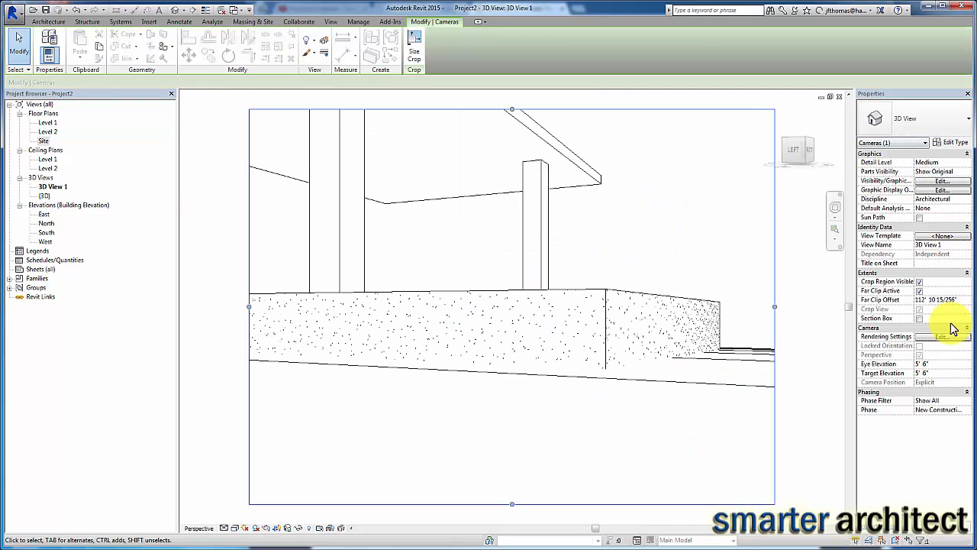
left_click(920, 364)
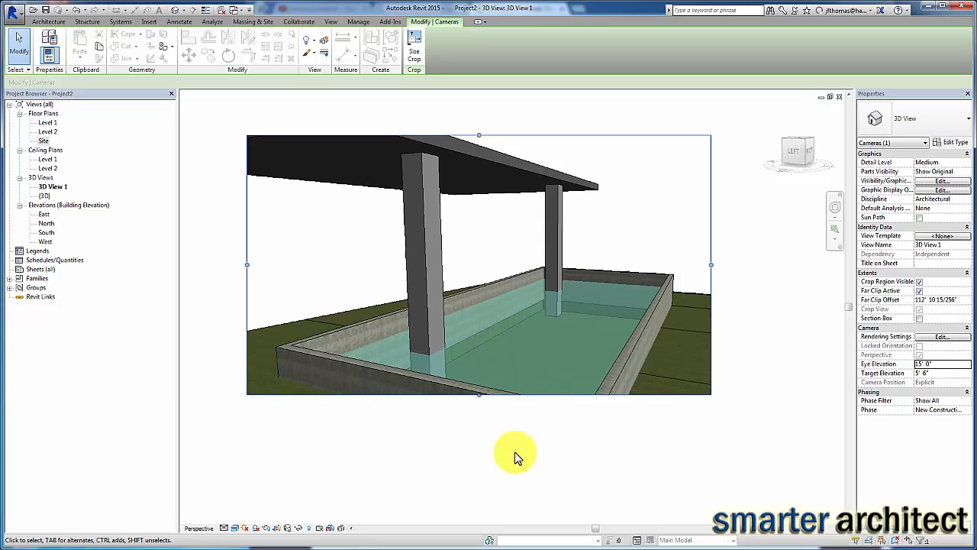
left_click(329, 21)
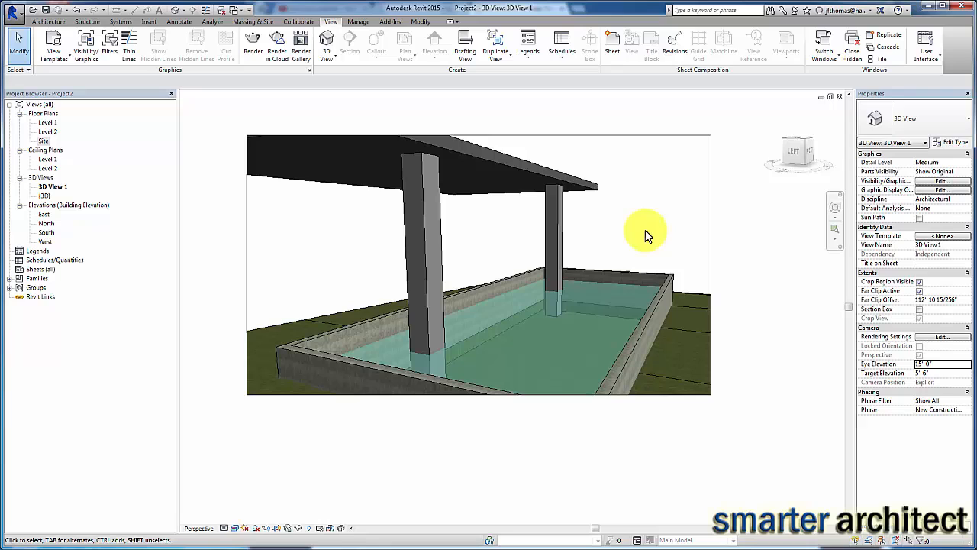
mouse_move(647, 252)
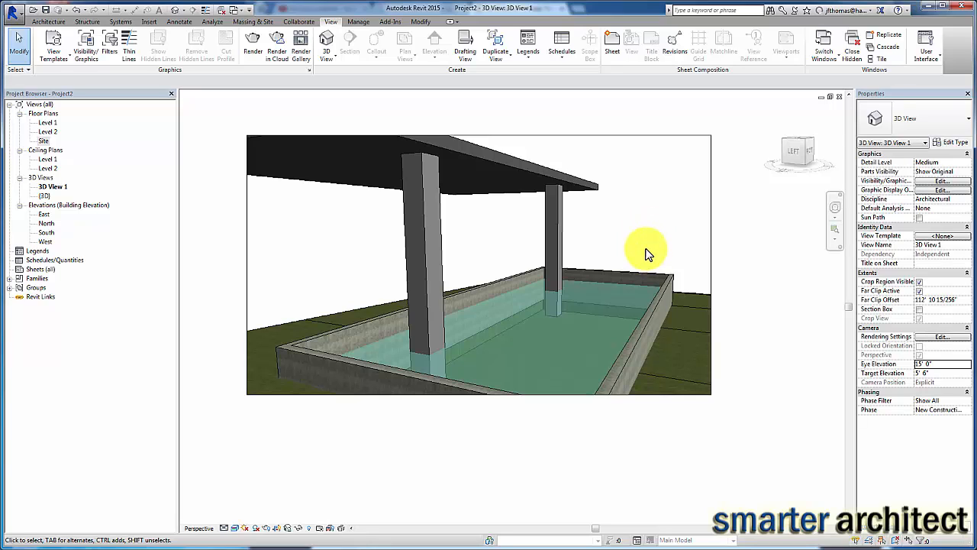
mouse_move(595, 217)
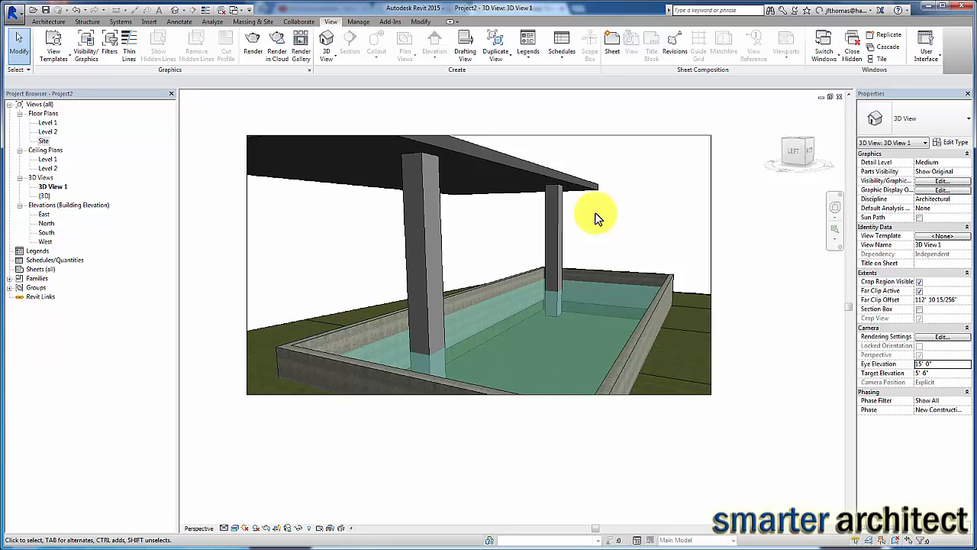
mouse_move(625, 229)
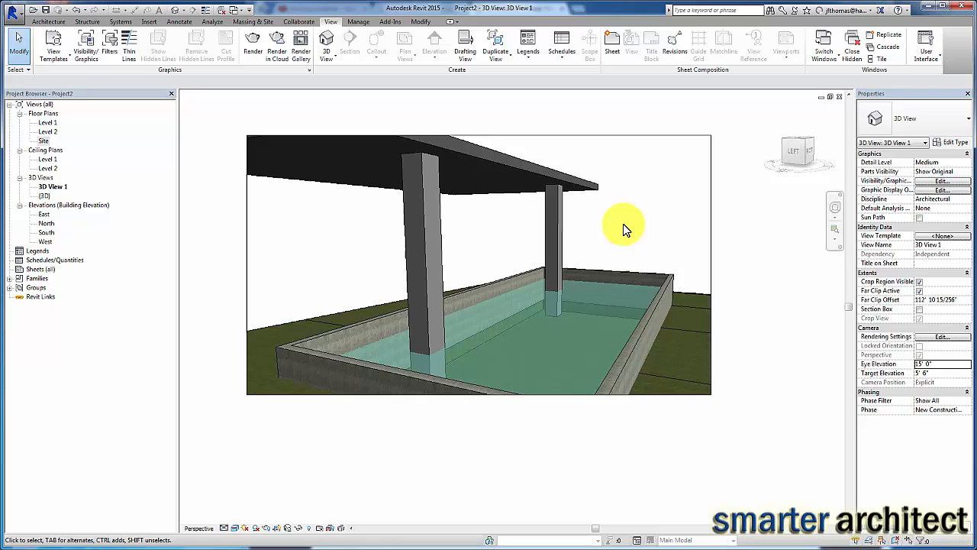
mouse_move(714, 220)
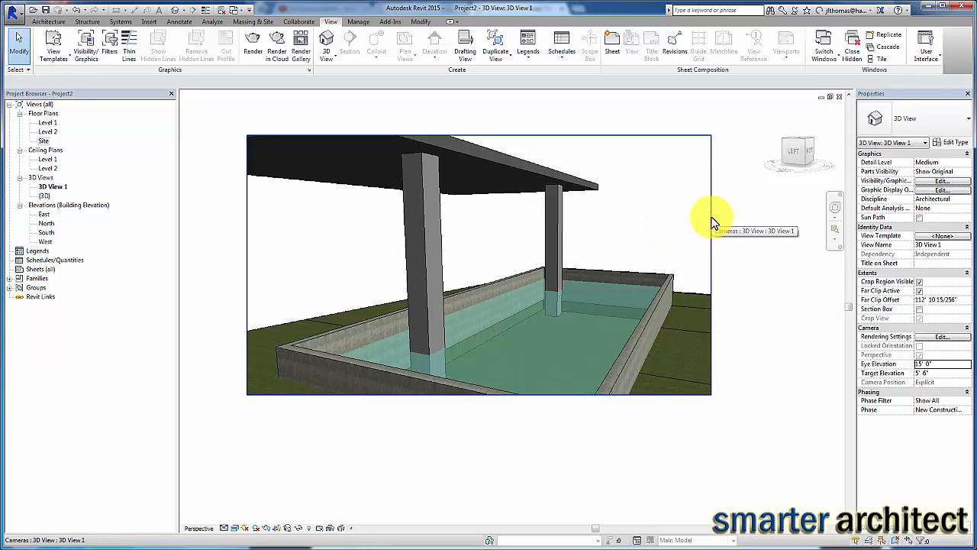
mouse_move(718, 262)
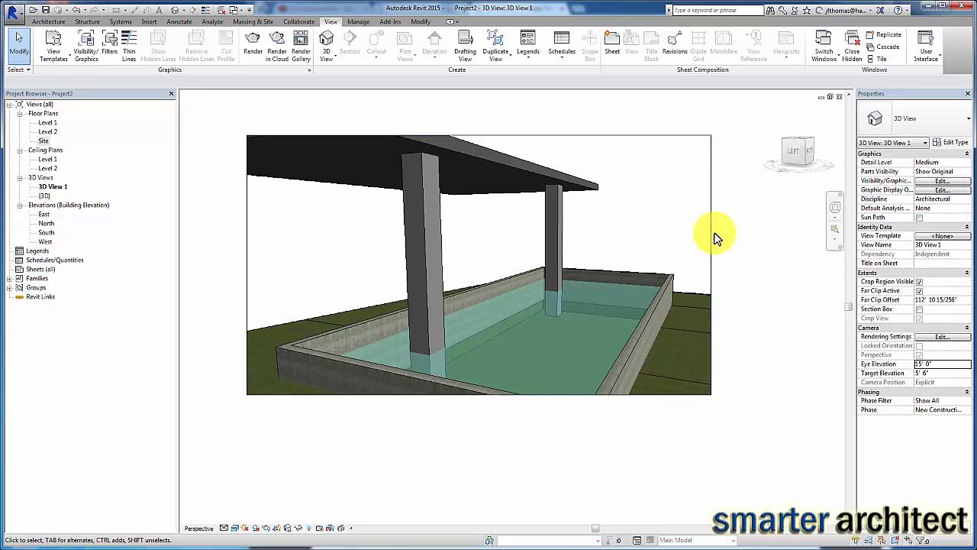
mouse_move(730, 210)
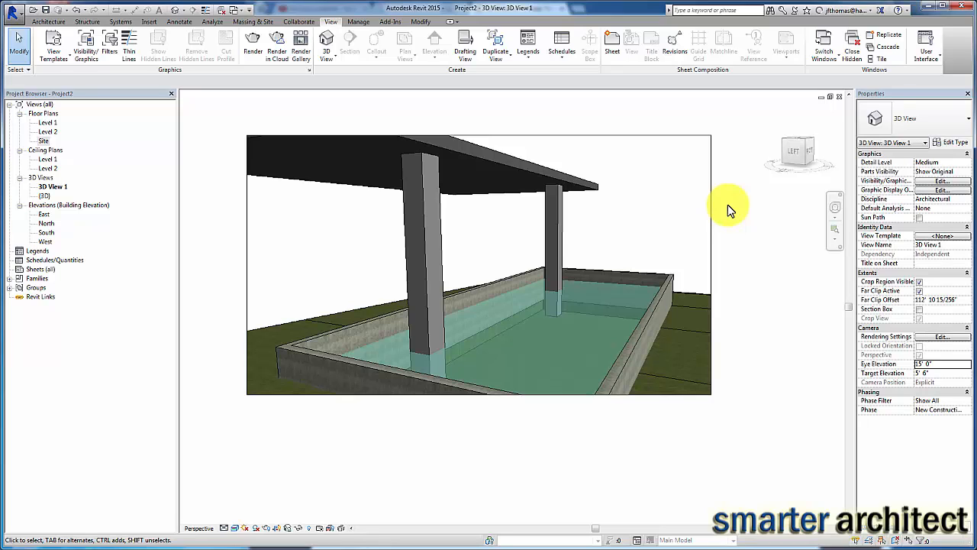
mouse_move(745, 268)
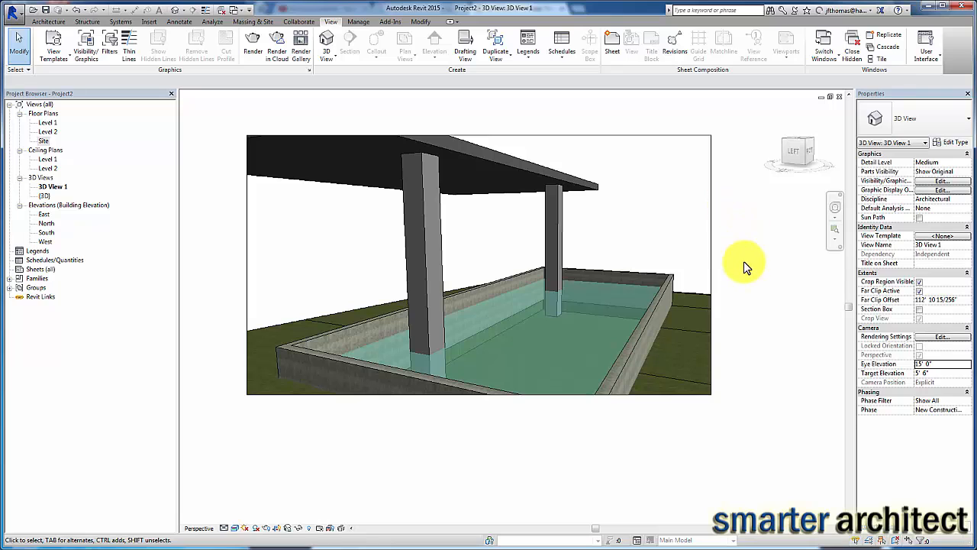
mouse_move(761, 446)
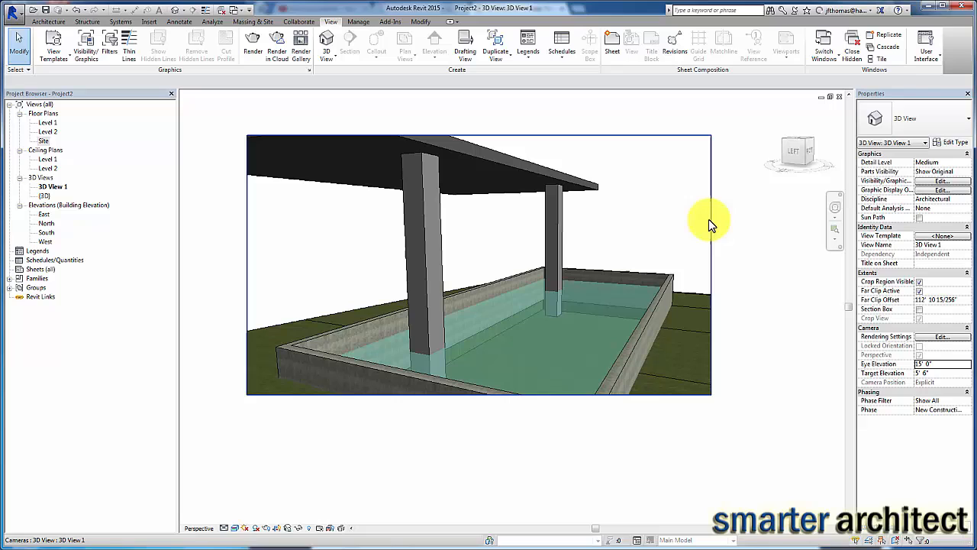
mouse_move(710, 226)
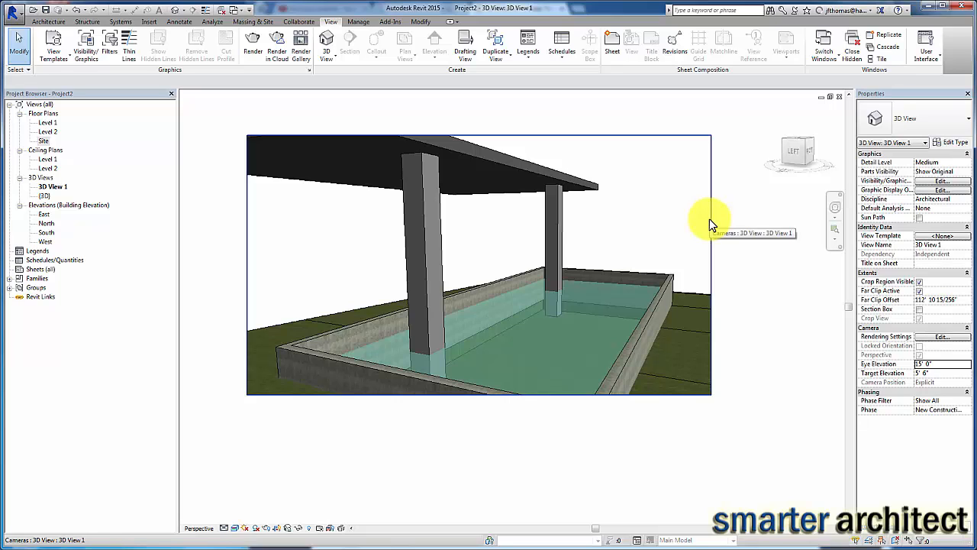